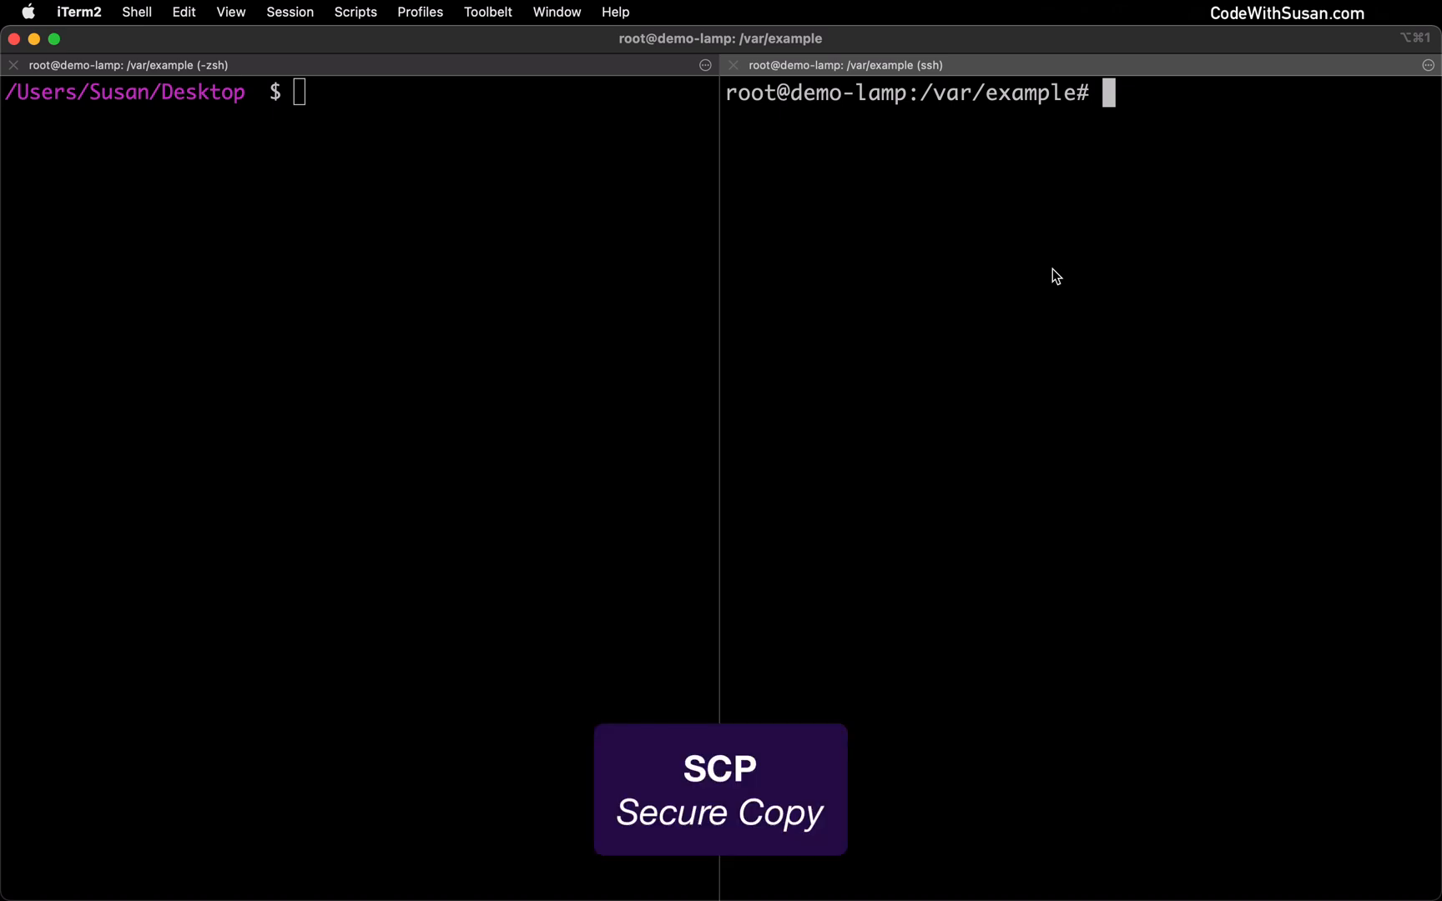
mouse_move(1154, 257)
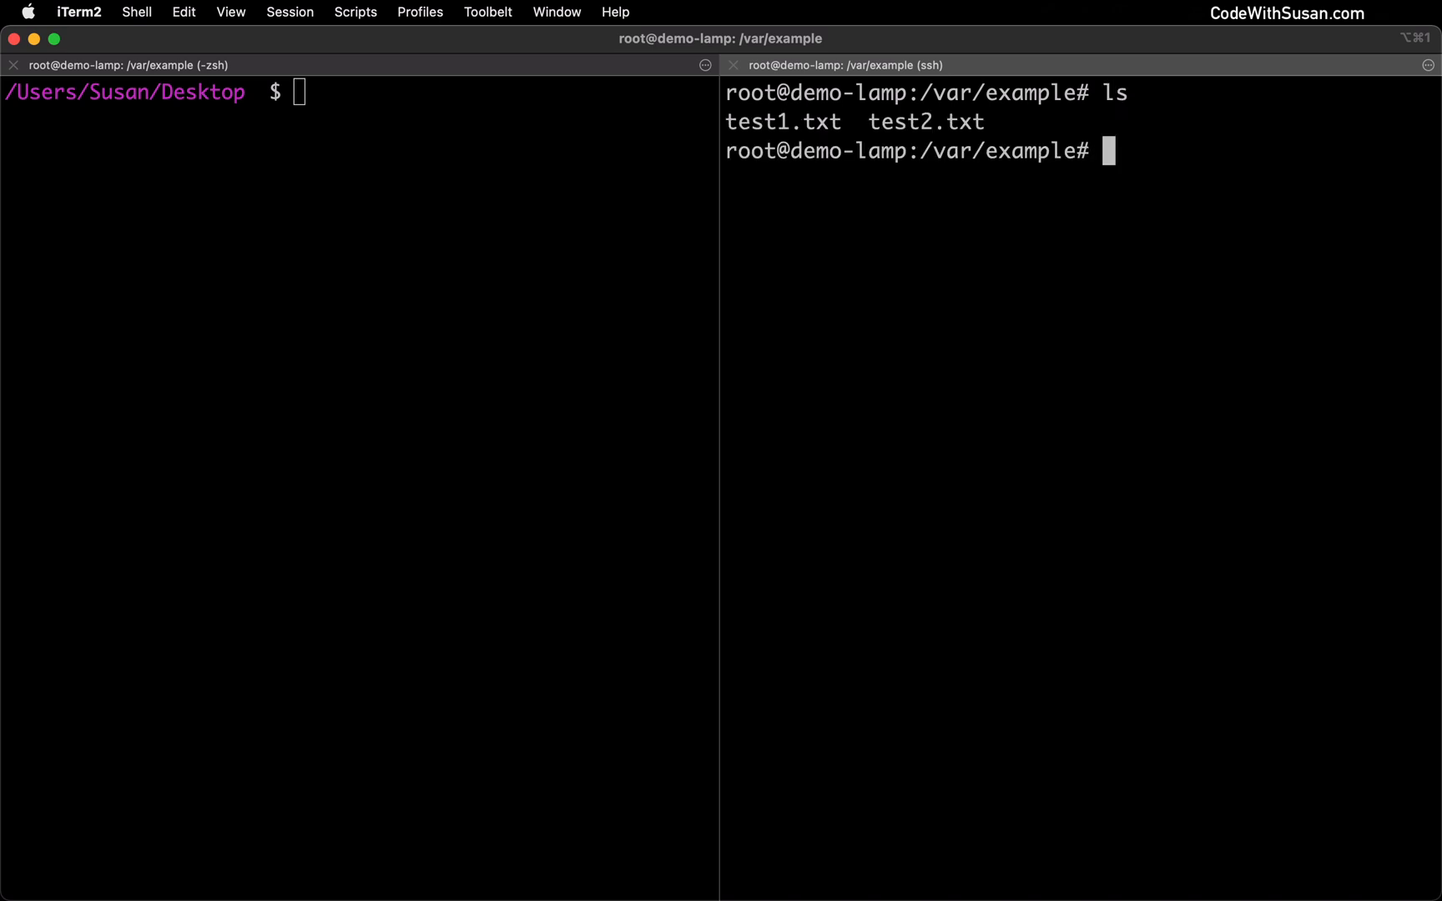
mouse_move(831, 134)
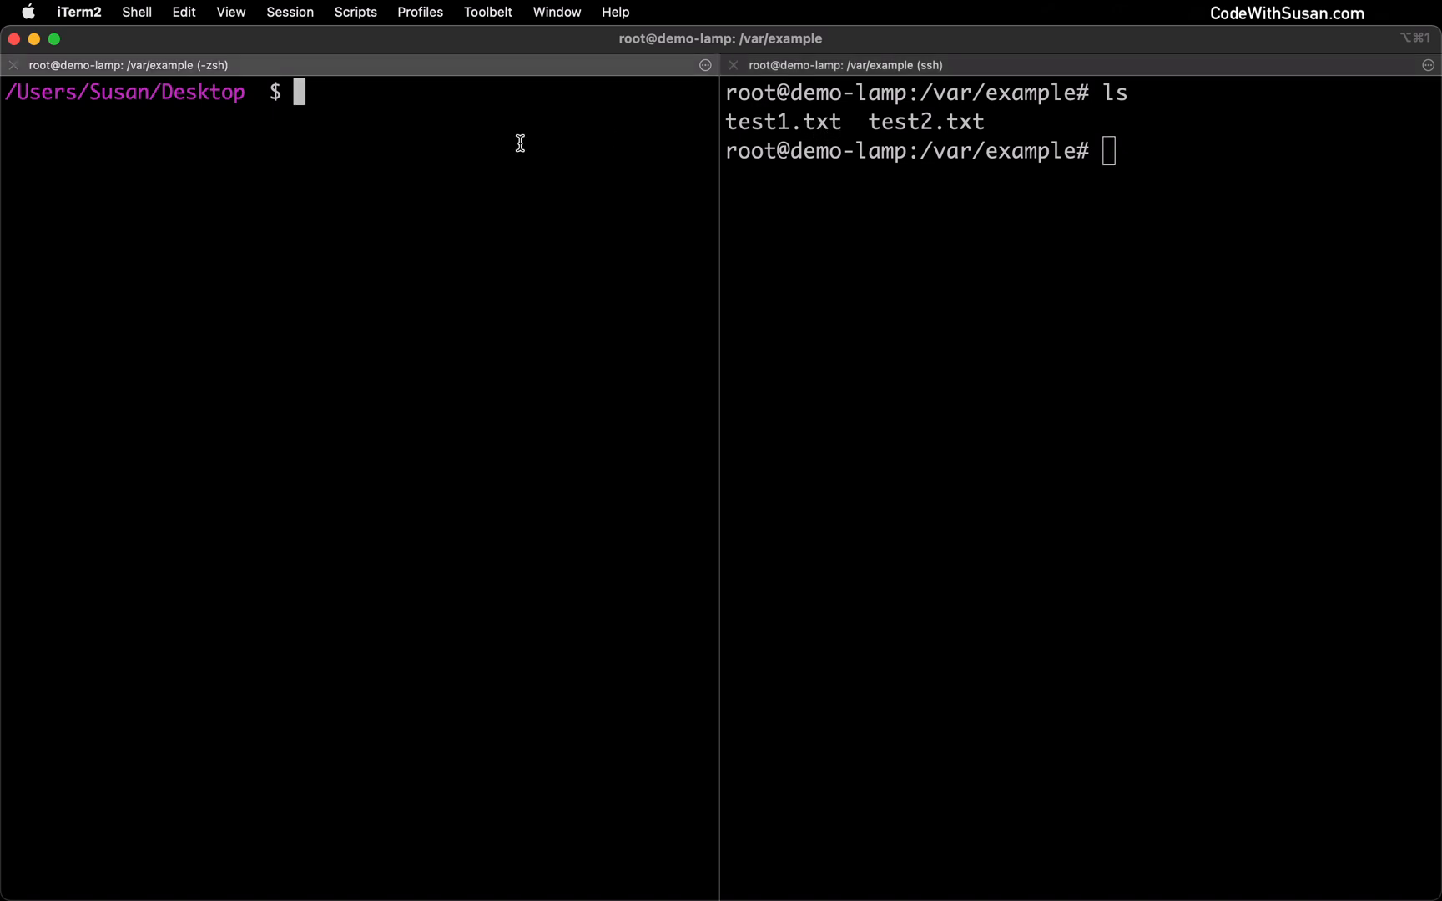
type("scp")
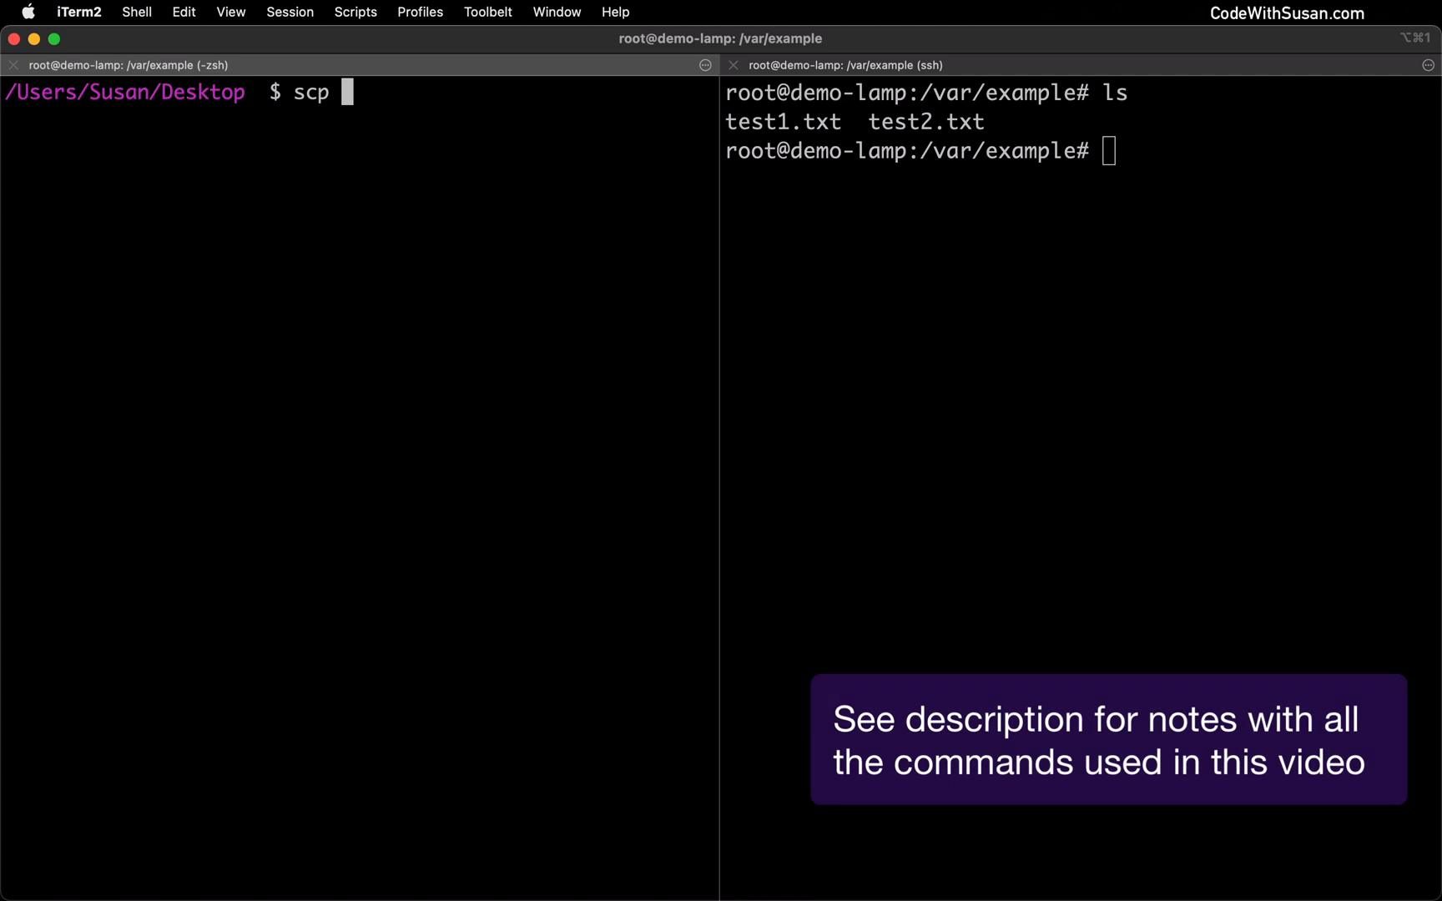
type("root")
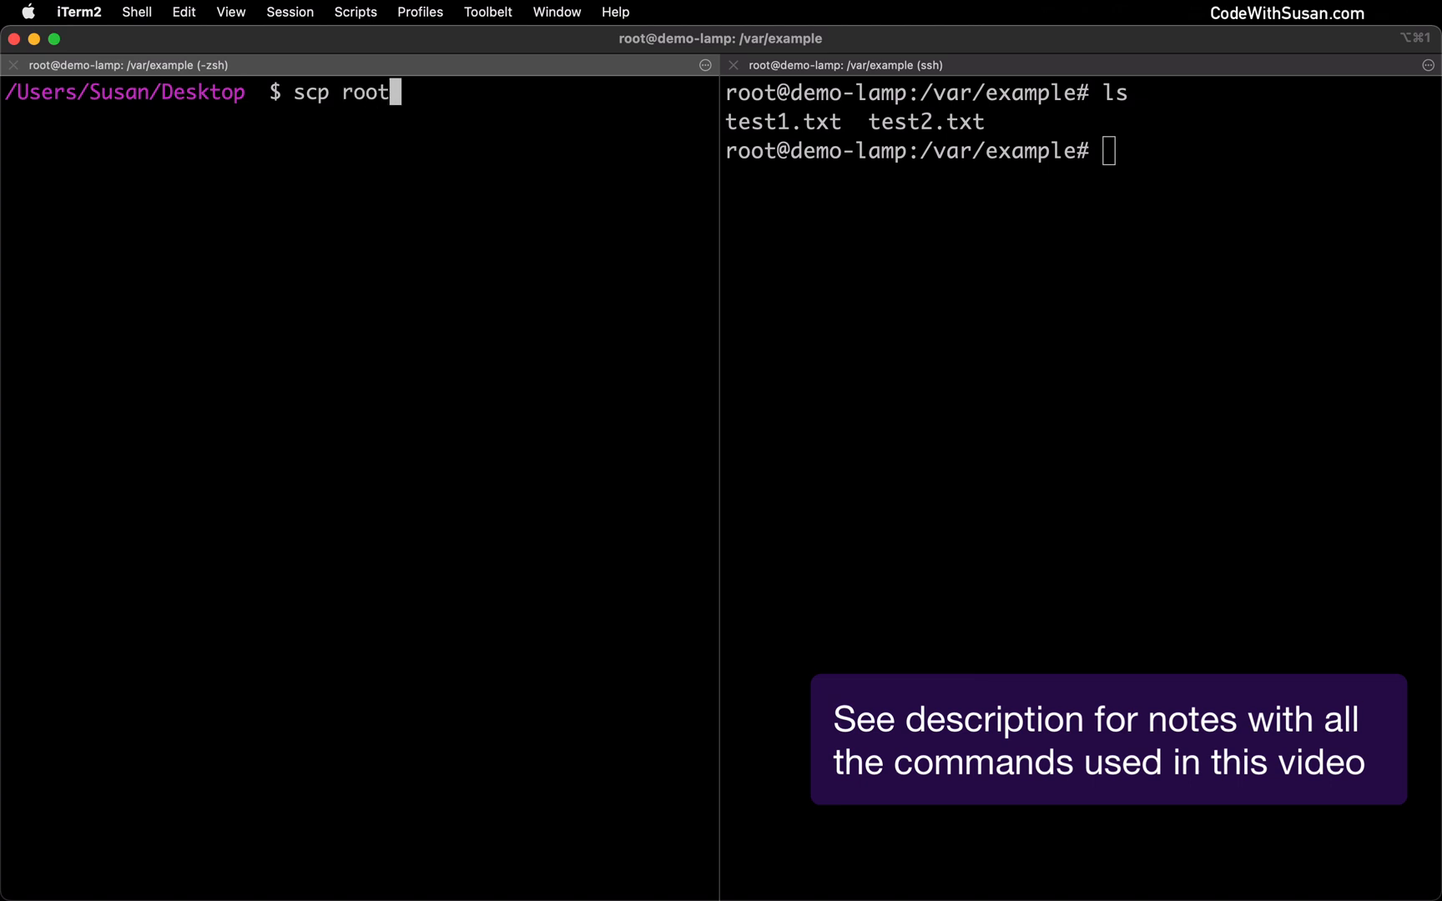
type("@")
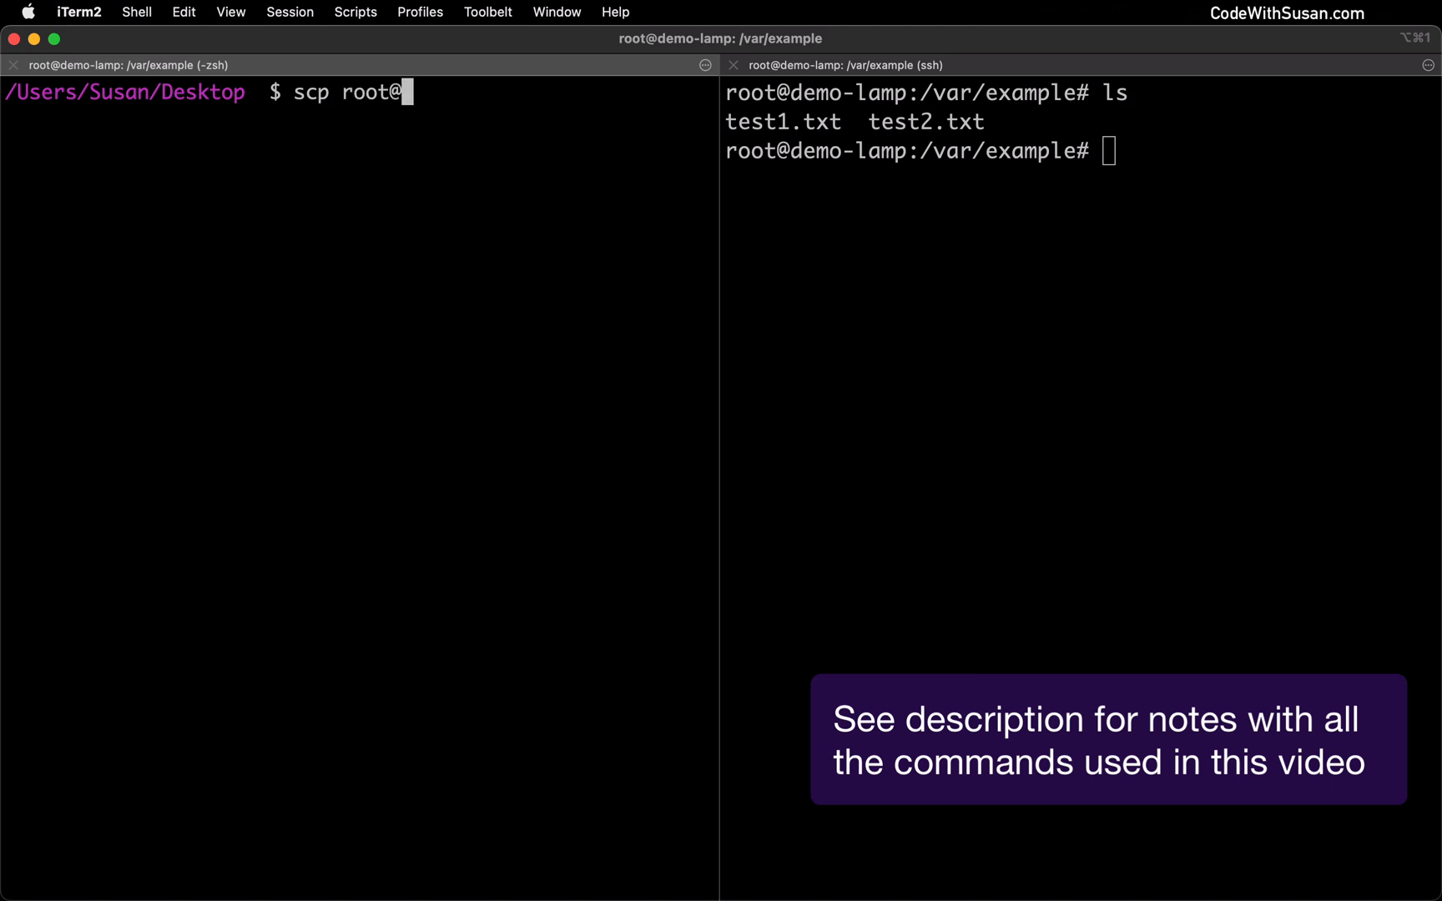
type("167.99.151.173:")
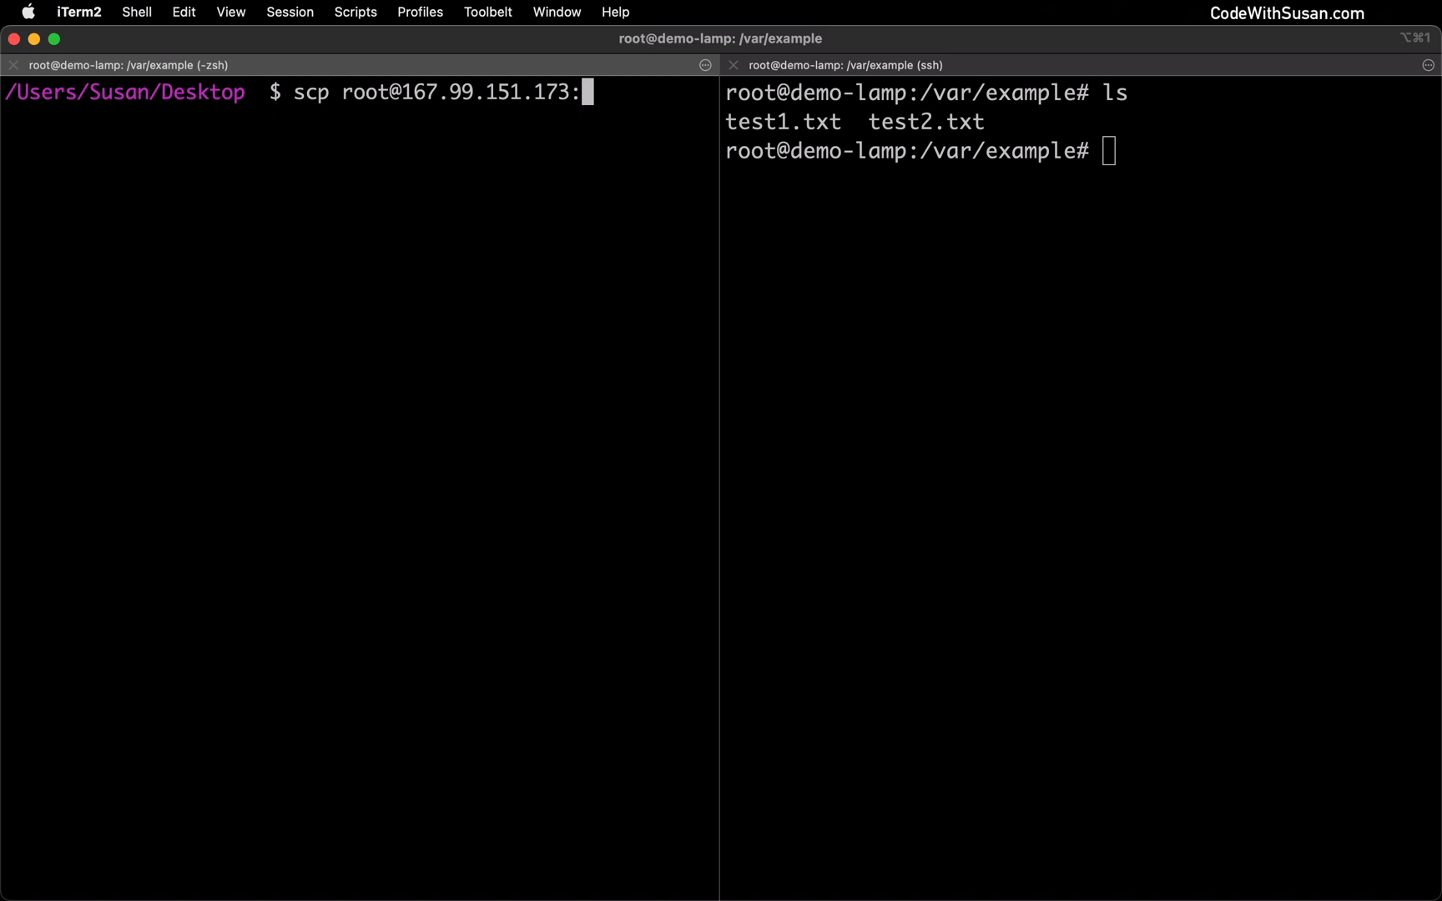
type("/var/example")
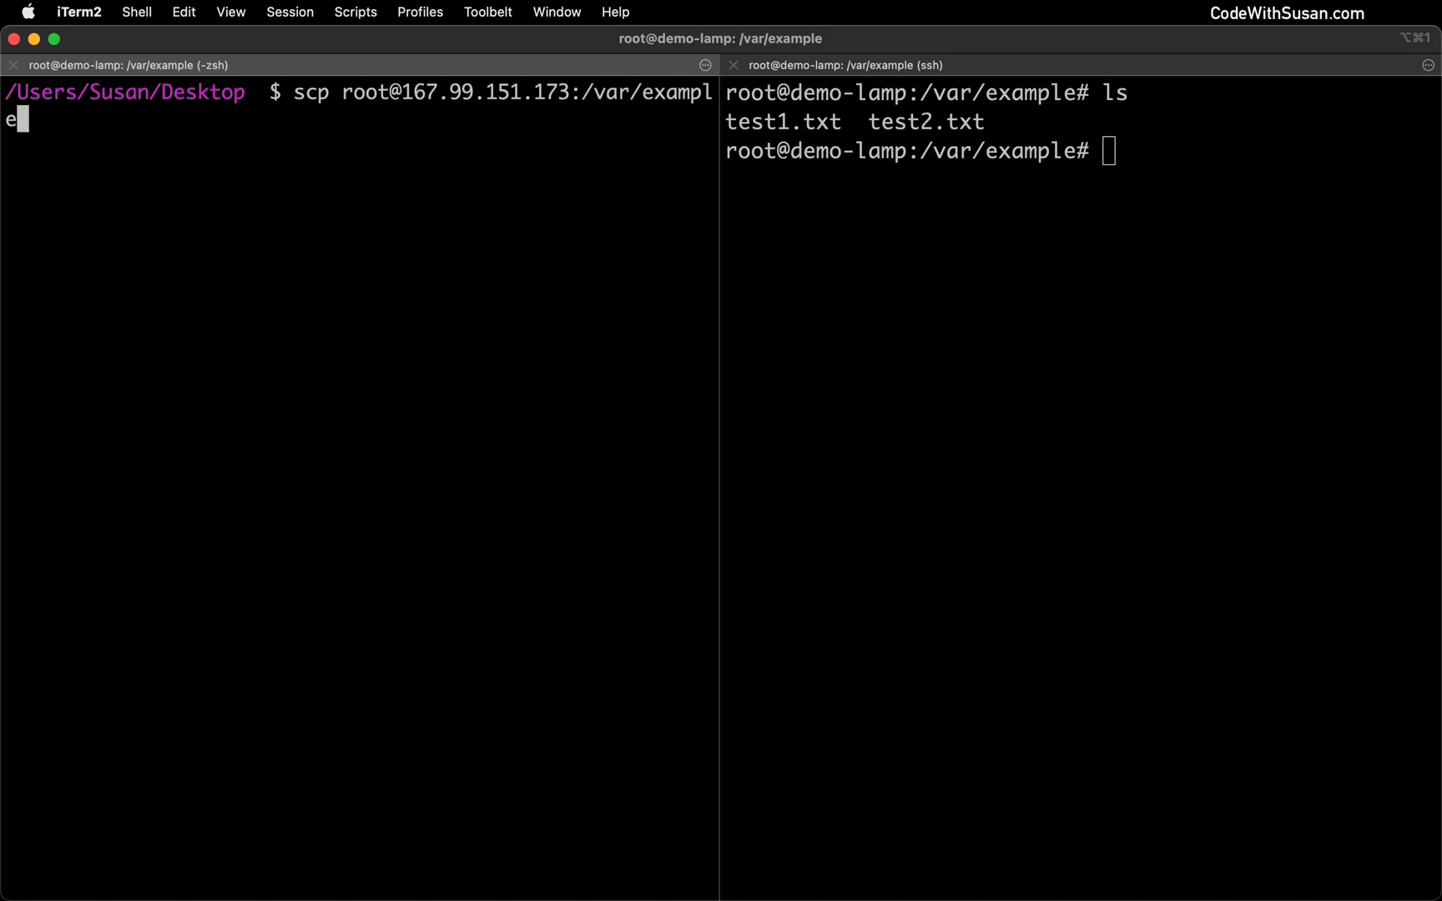
type("/test1.txt")
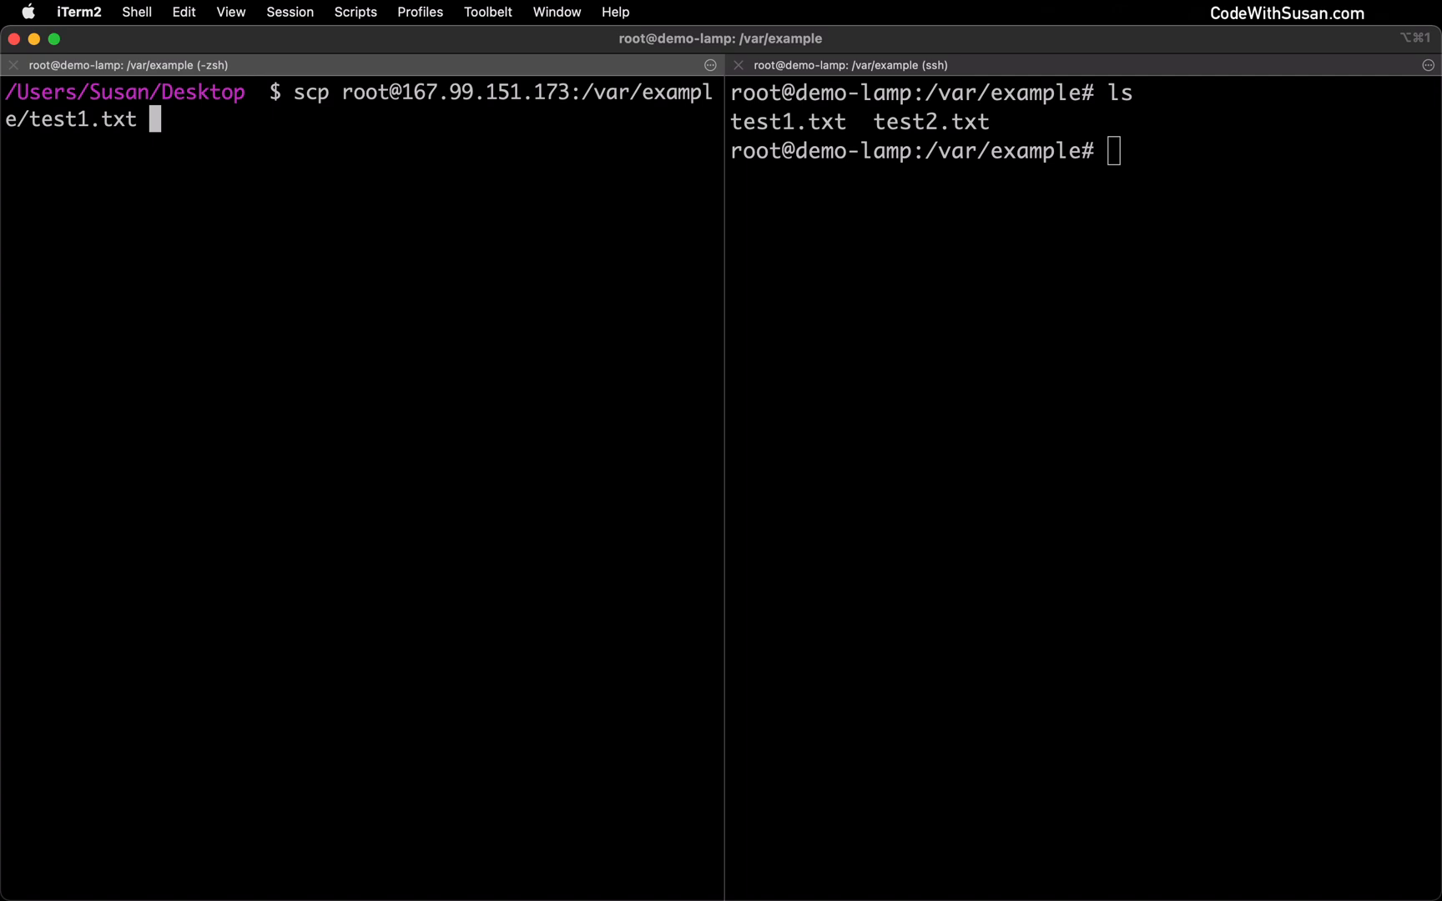
type(".")
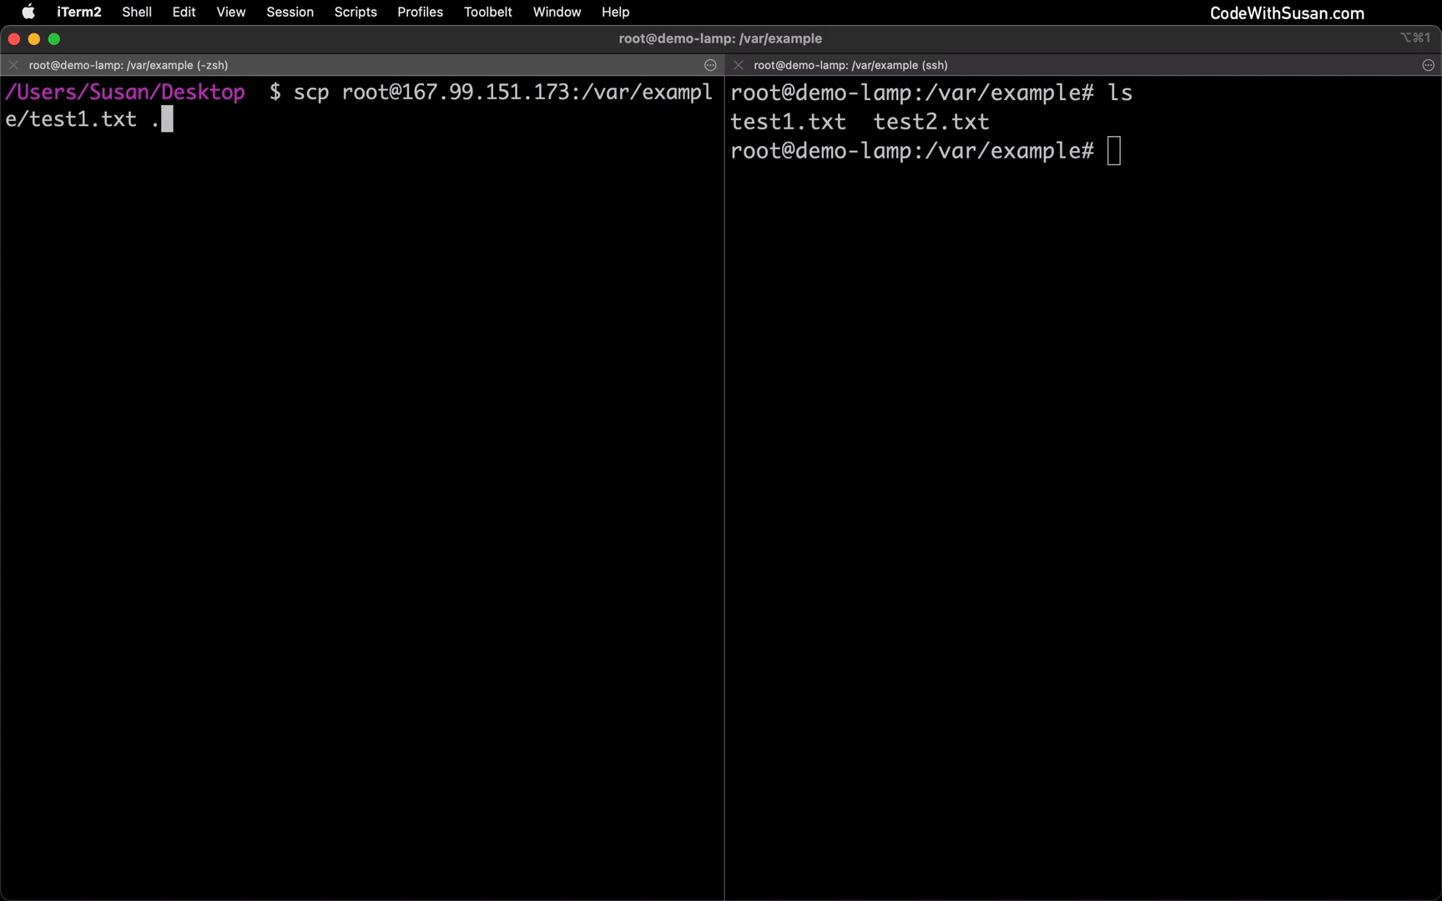
Try ~/Documents/example as destination, then delete it and restore '.'.
type("~/")
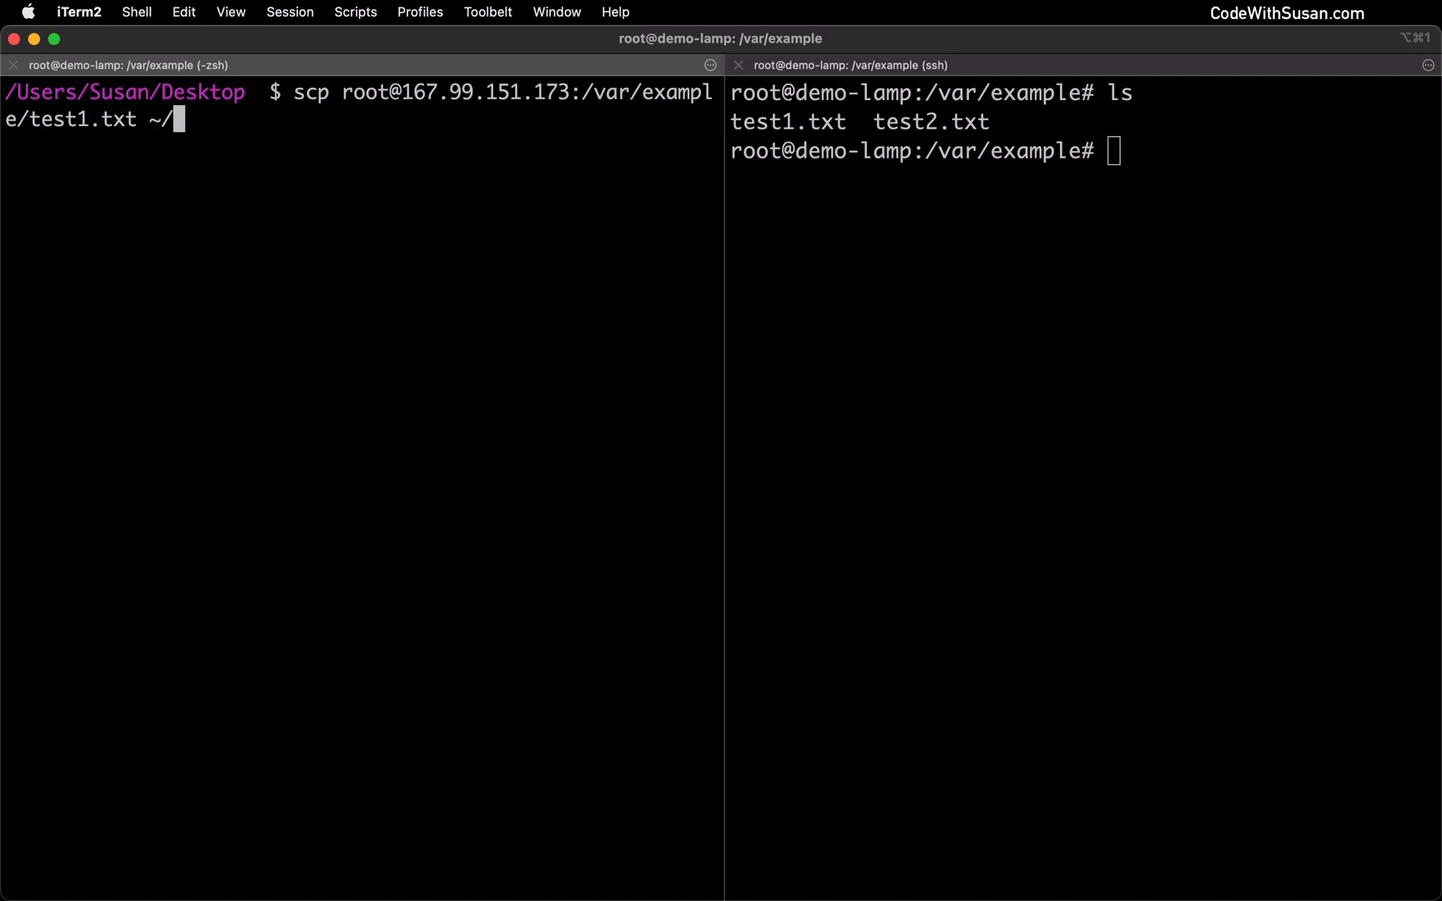
type("Document")
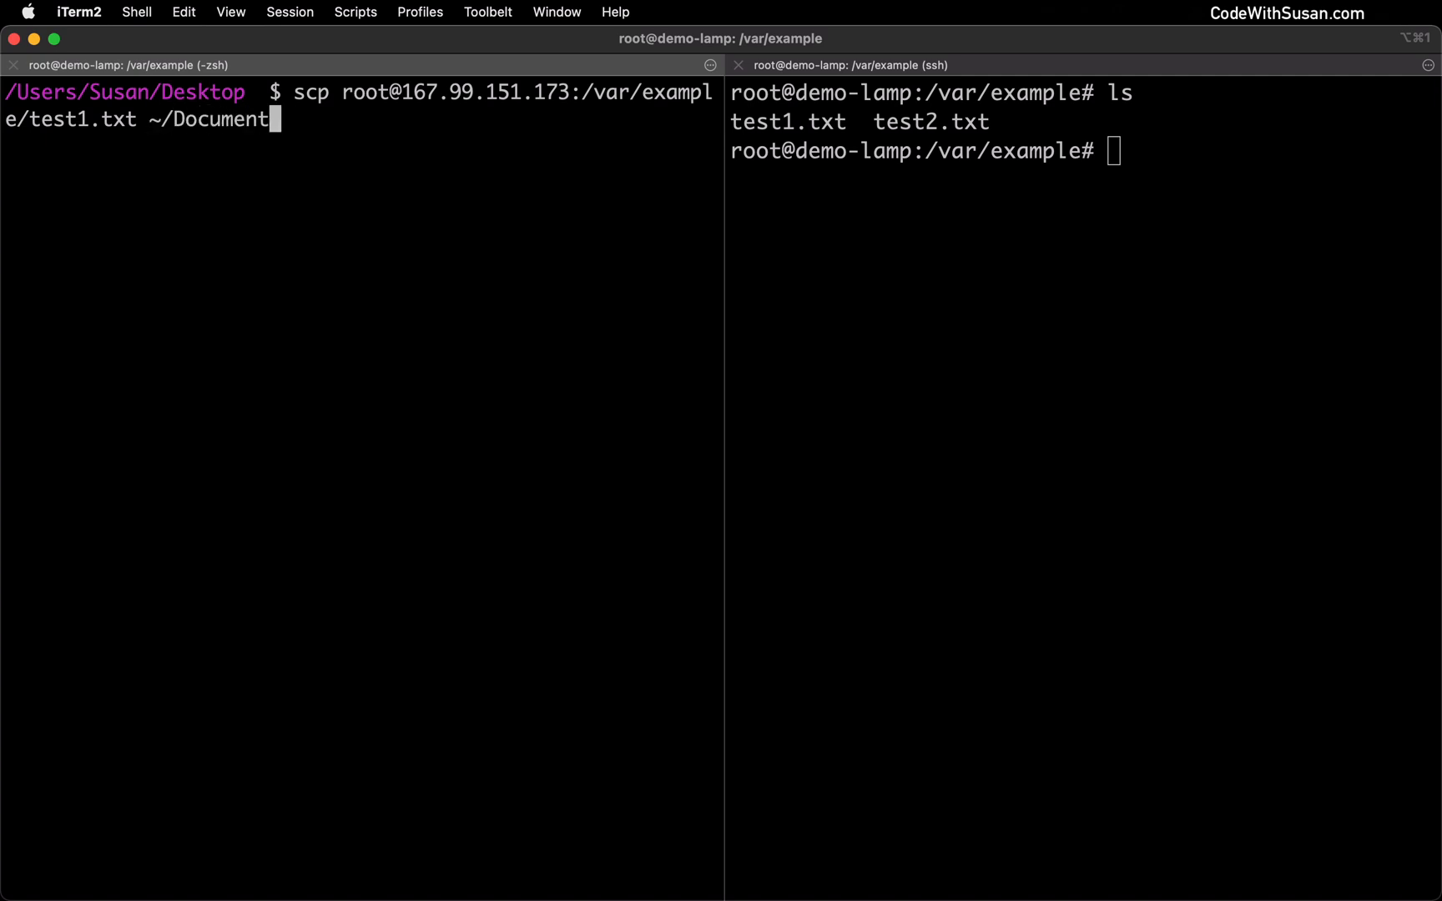
type("s/example")
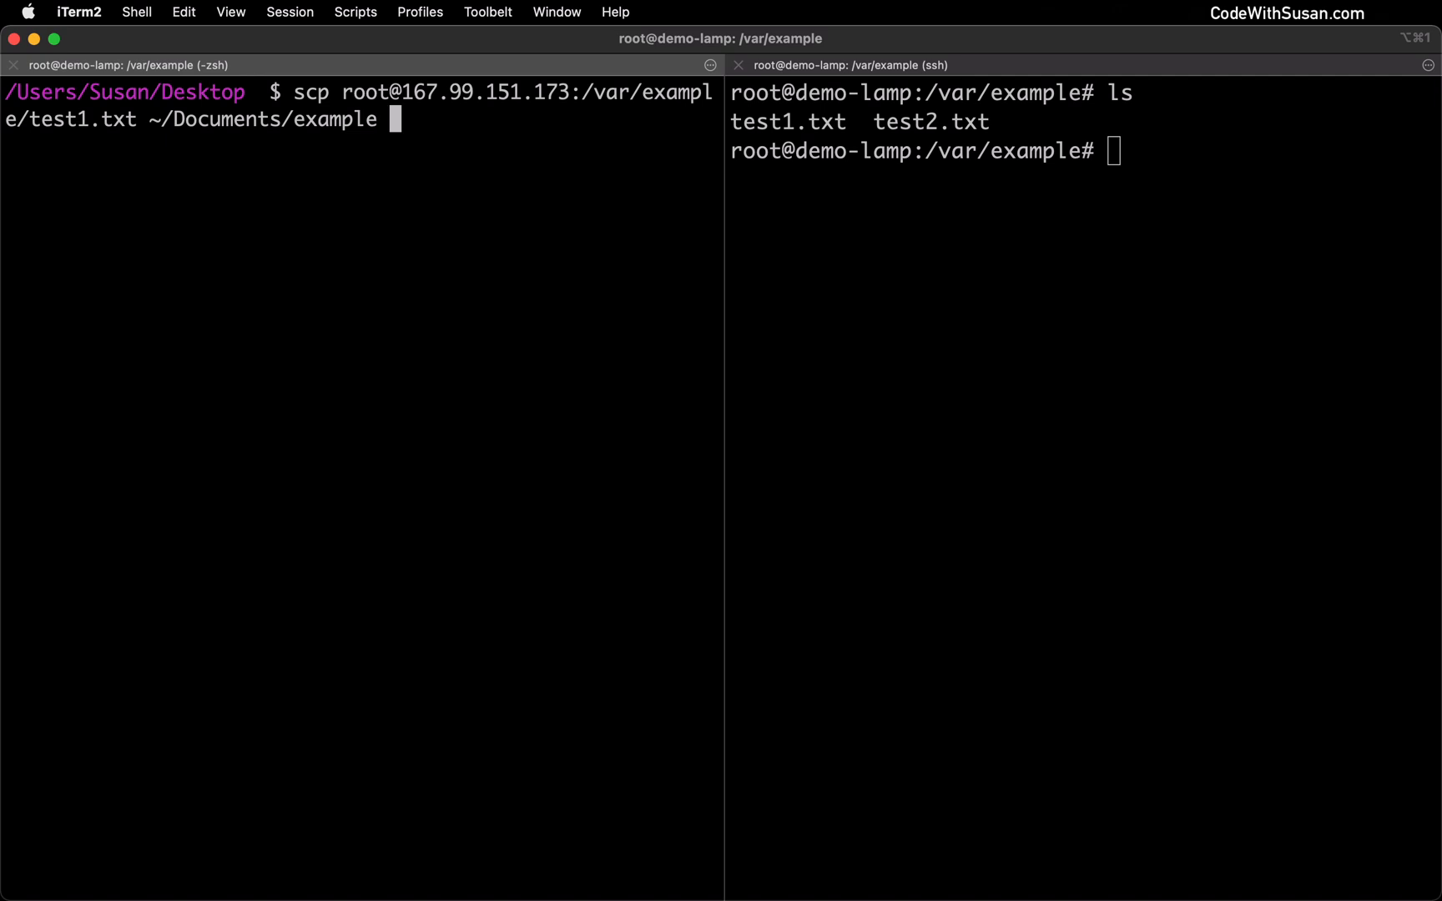
key("Backspace")
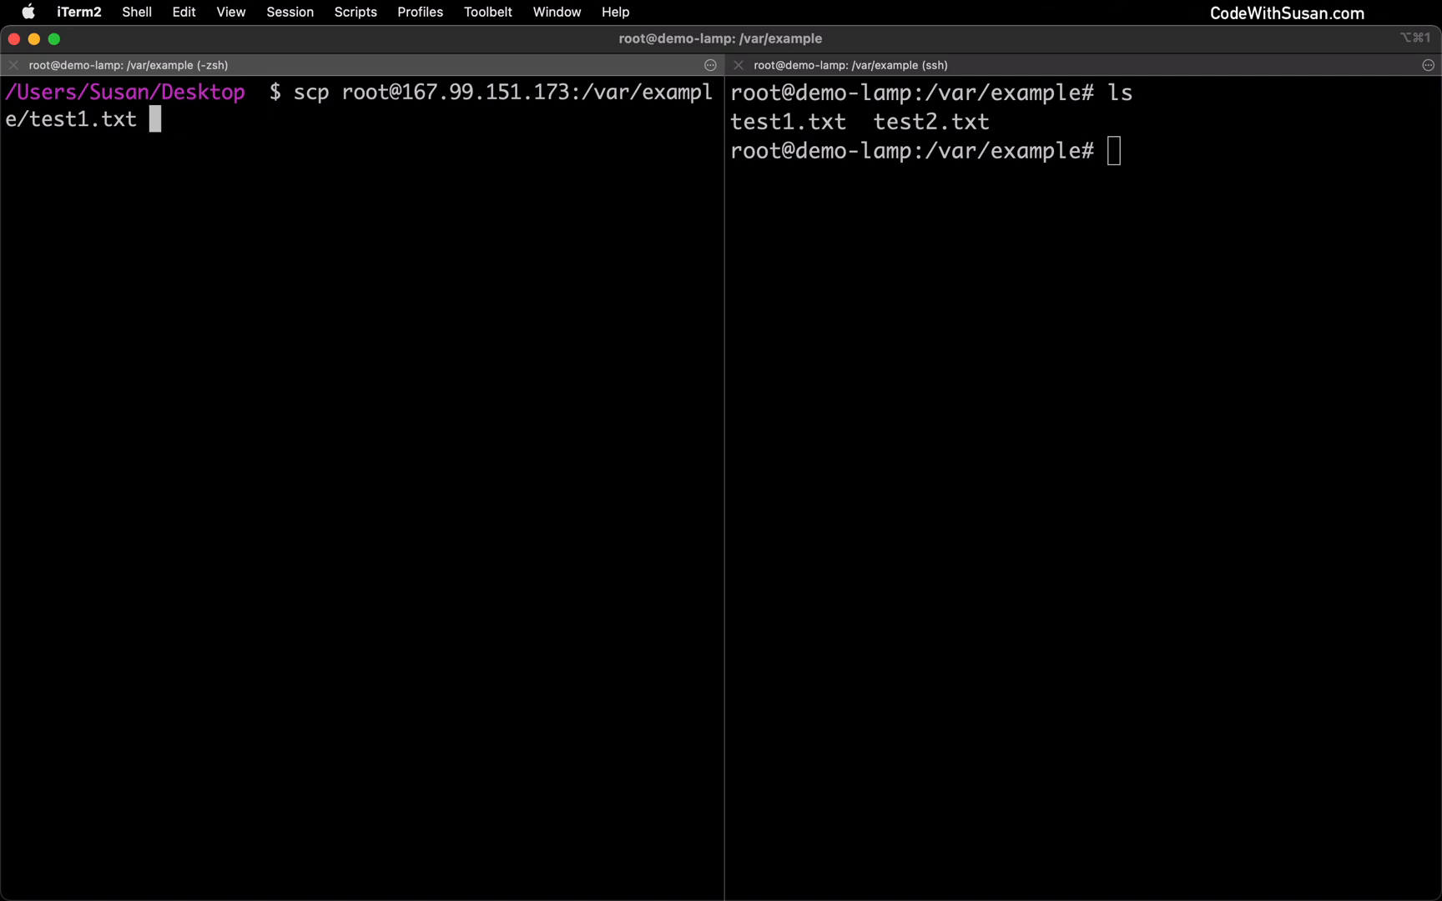
type(".")
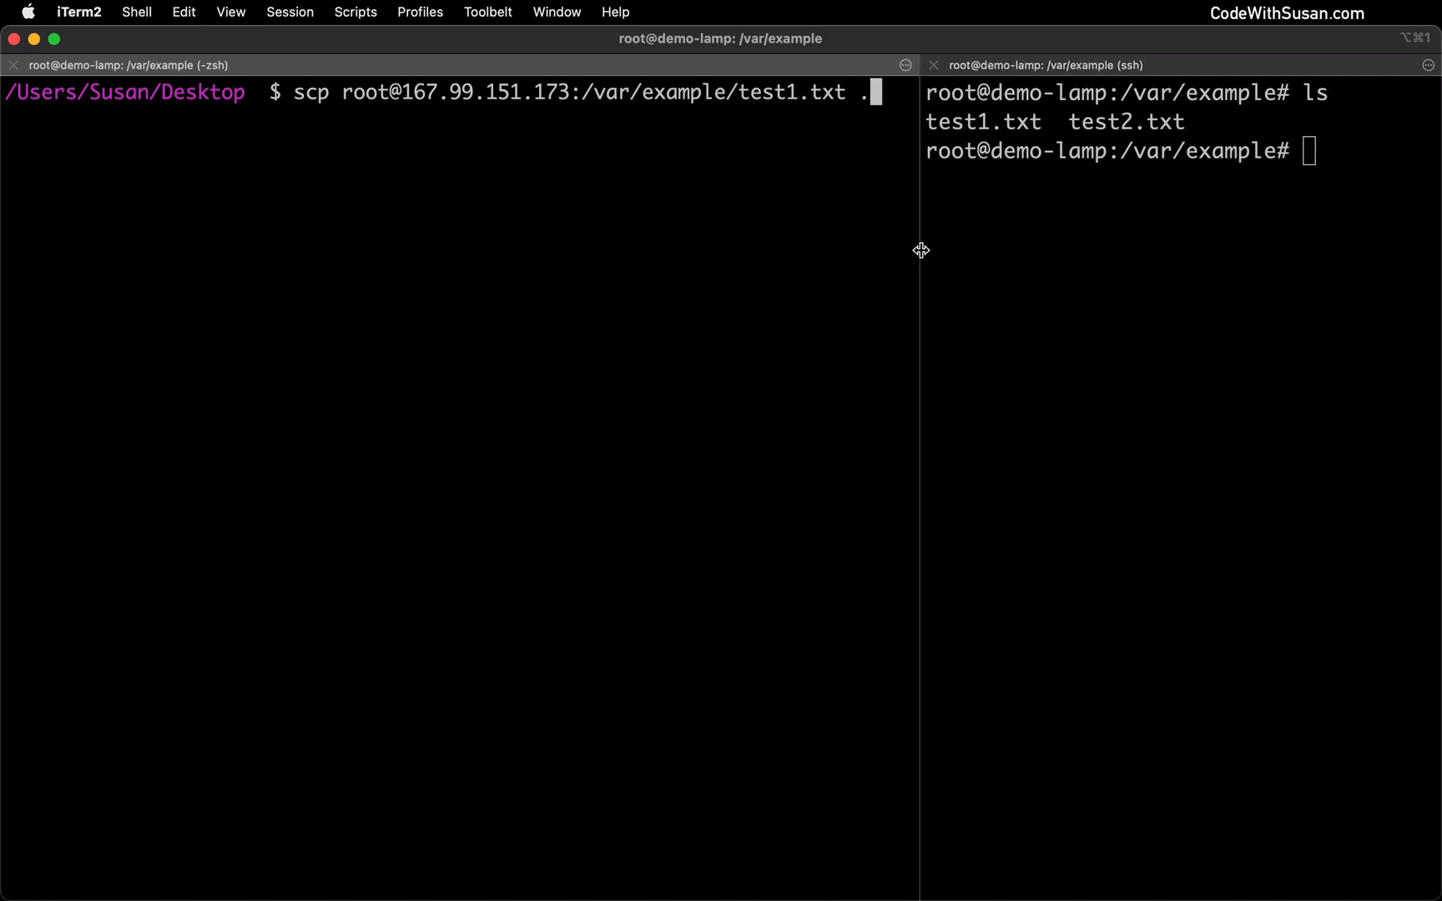
Run the scp command and authenticate so test1.txt transfers to the Desktop at 100%.
key("Return")
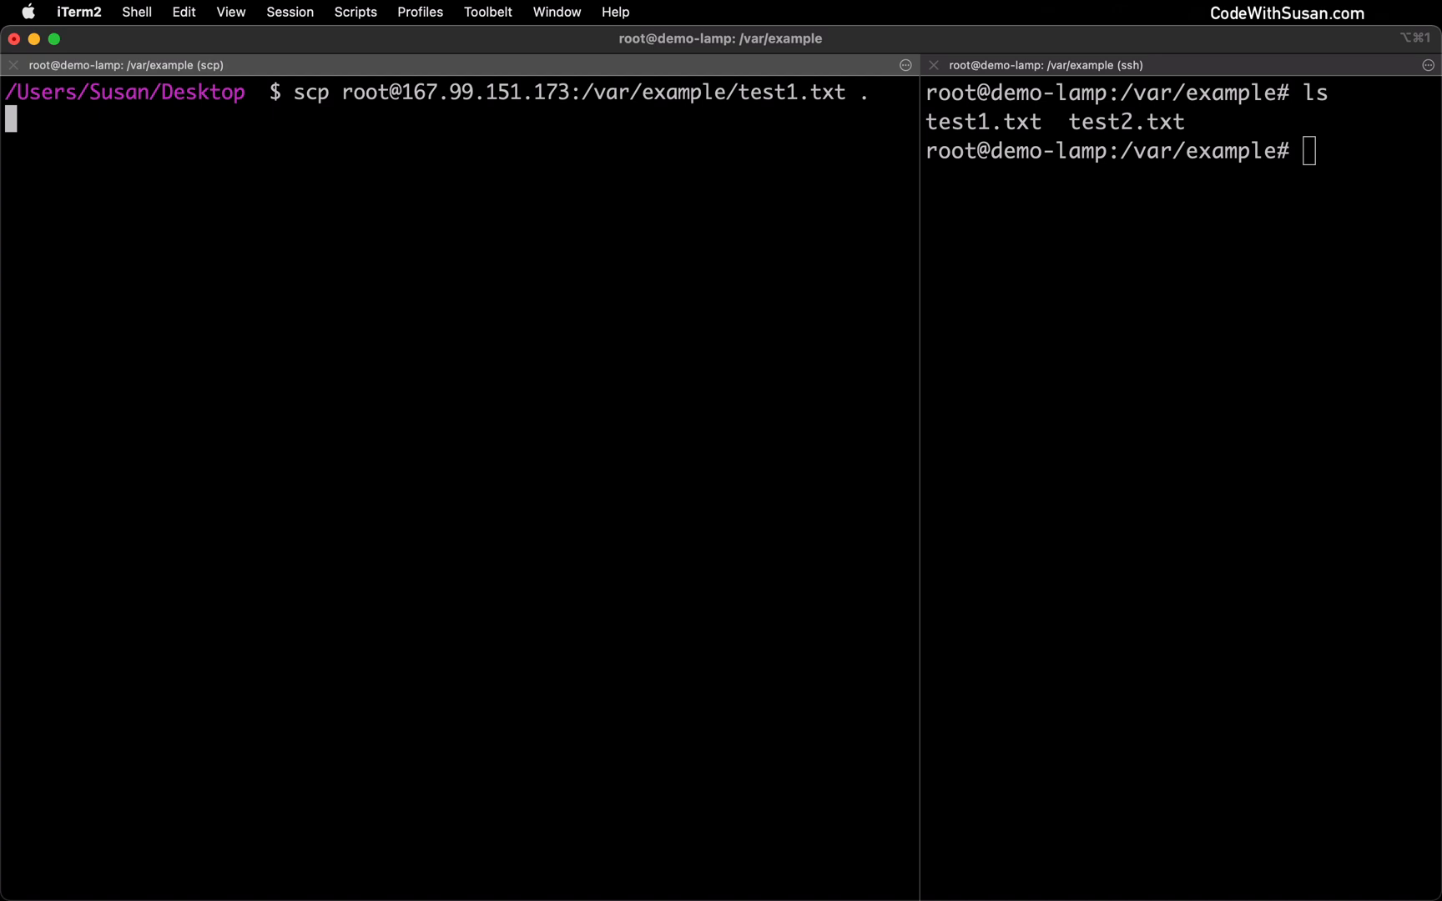
key("Return")
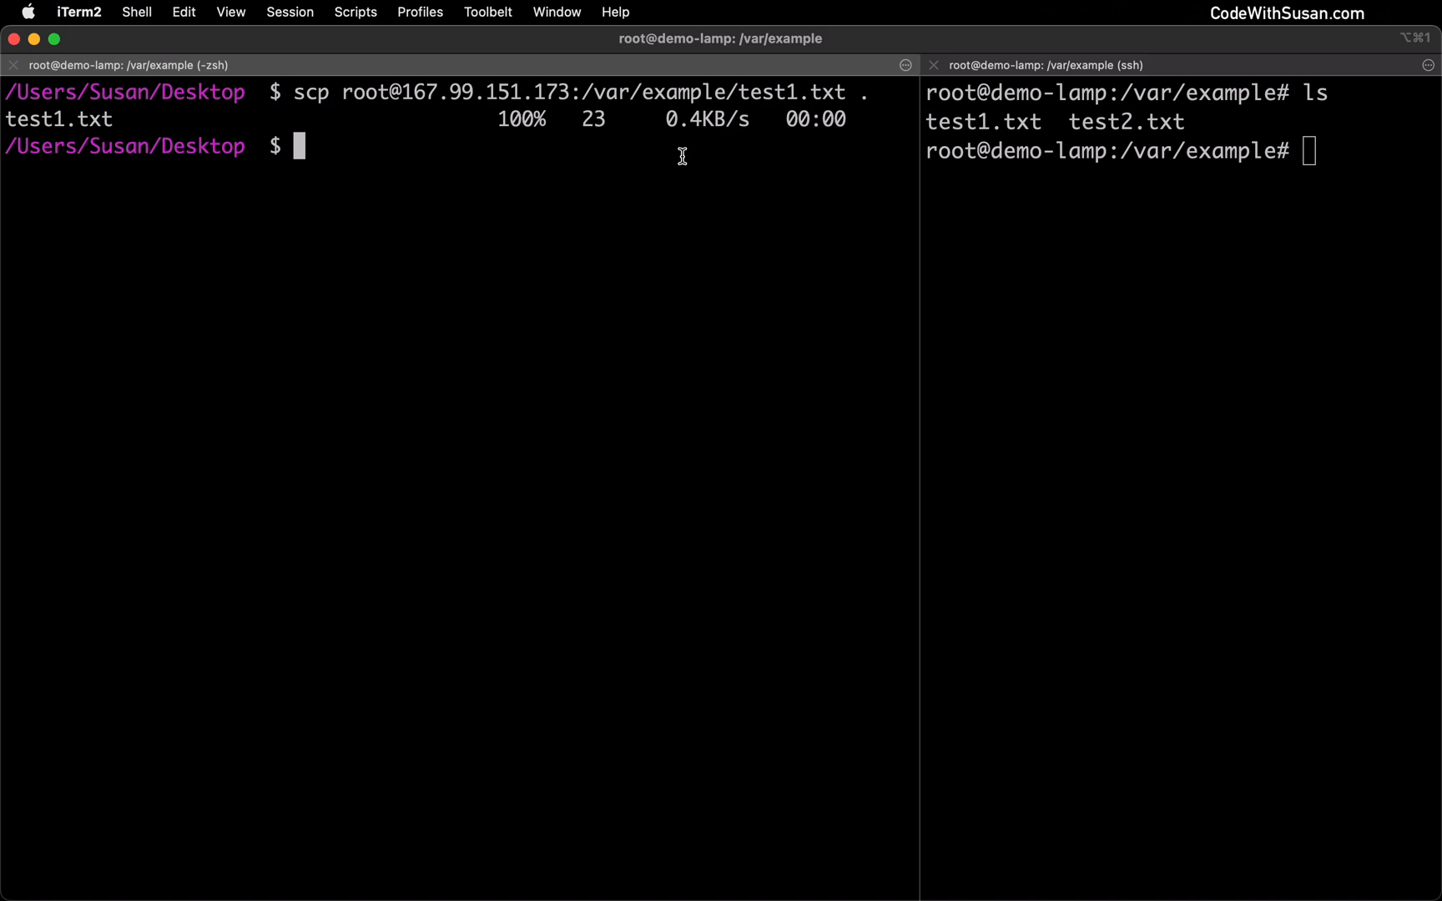
List the Desktop to confirm test1.txt arrived and show its contents with cat, then begin a new scp.
type("ls")
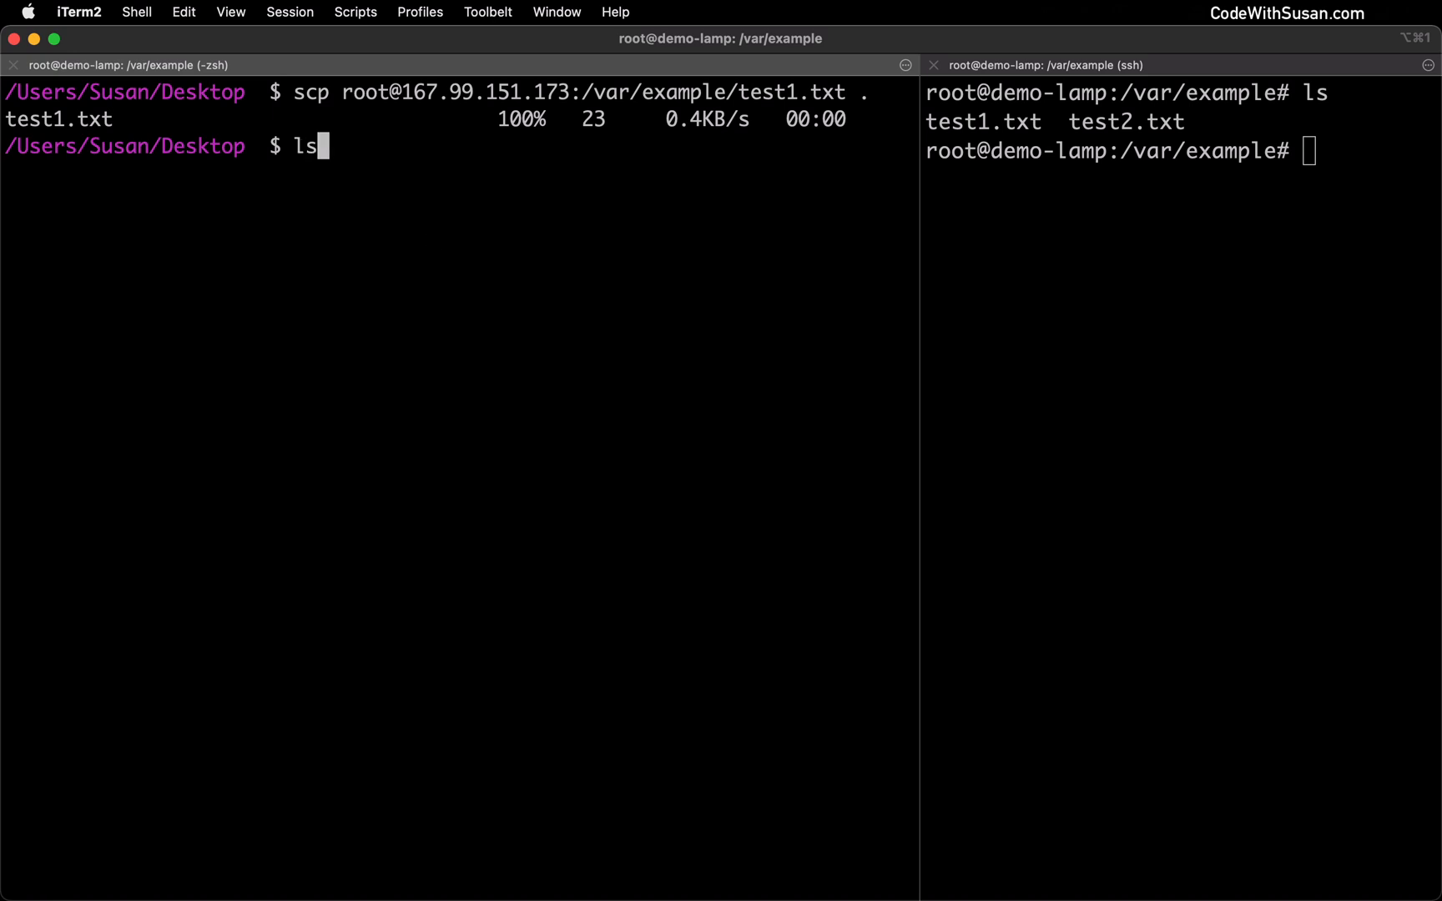
key("Return")
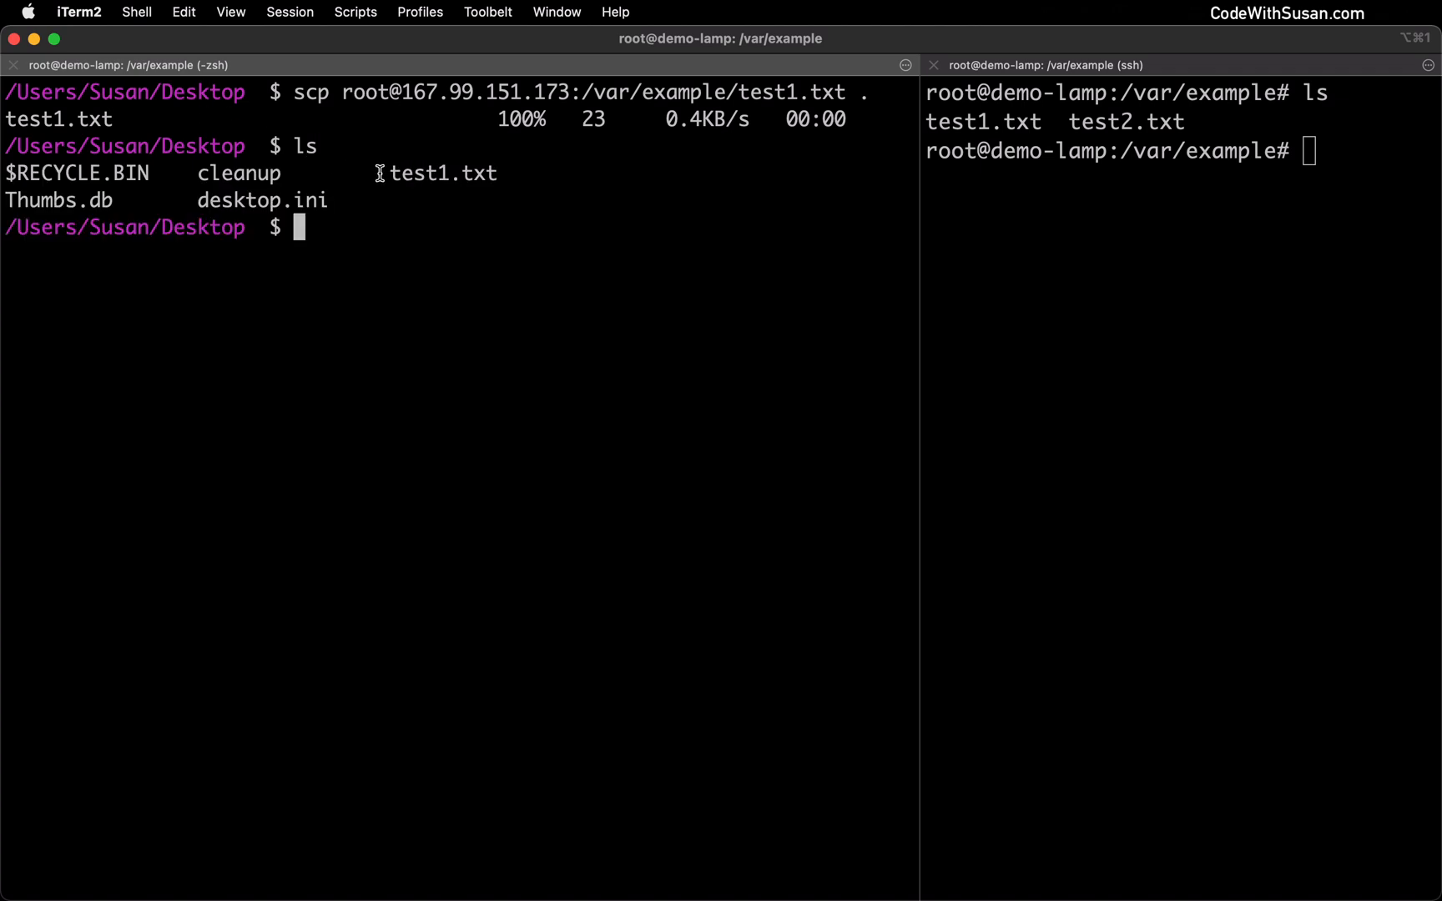
mouse_move(464, 205)
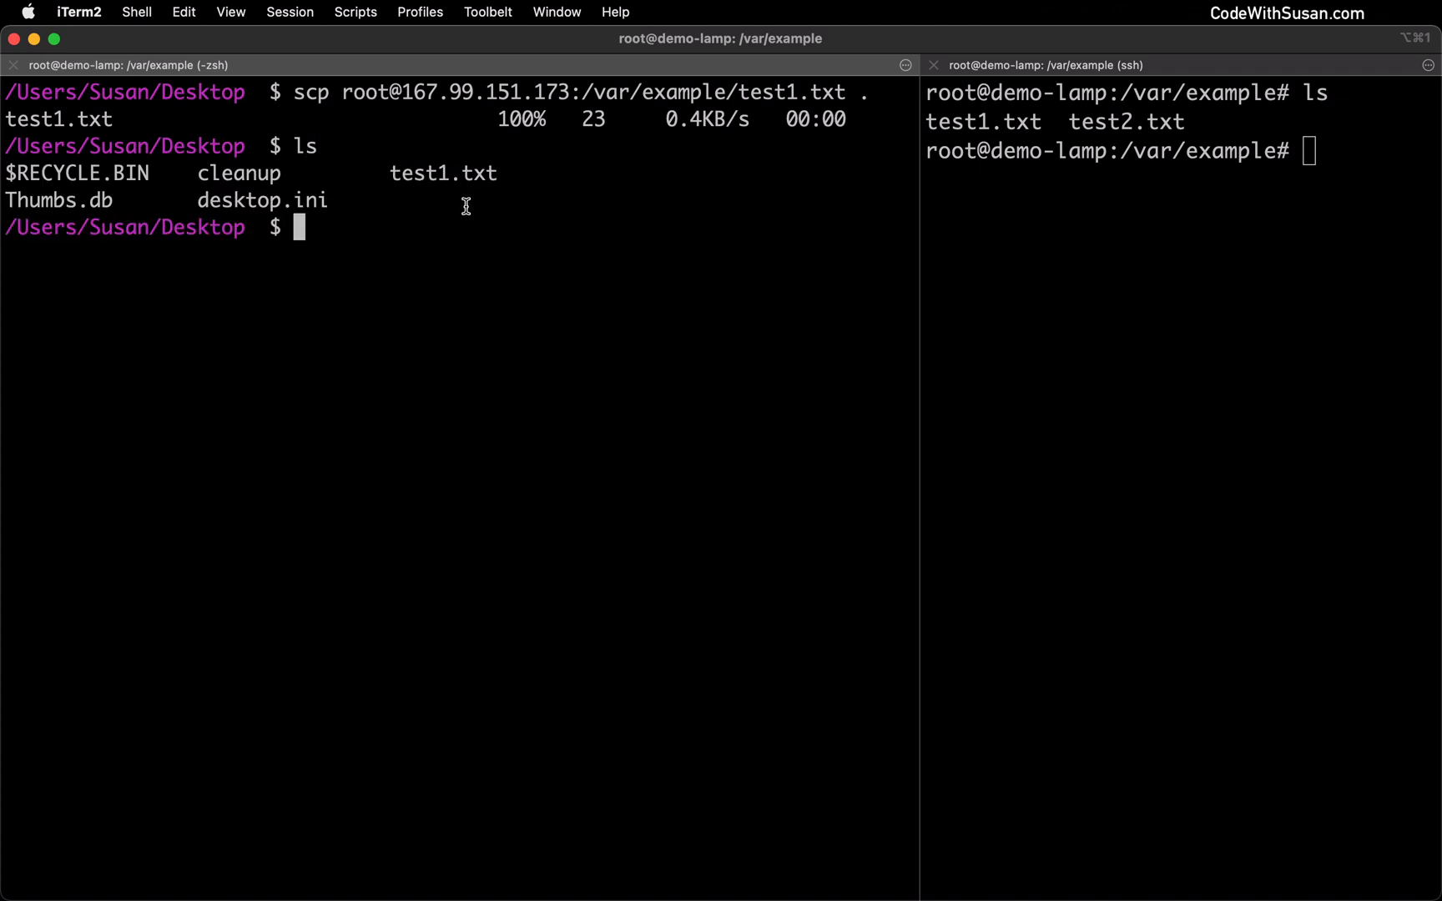
type("cat test1.tx")
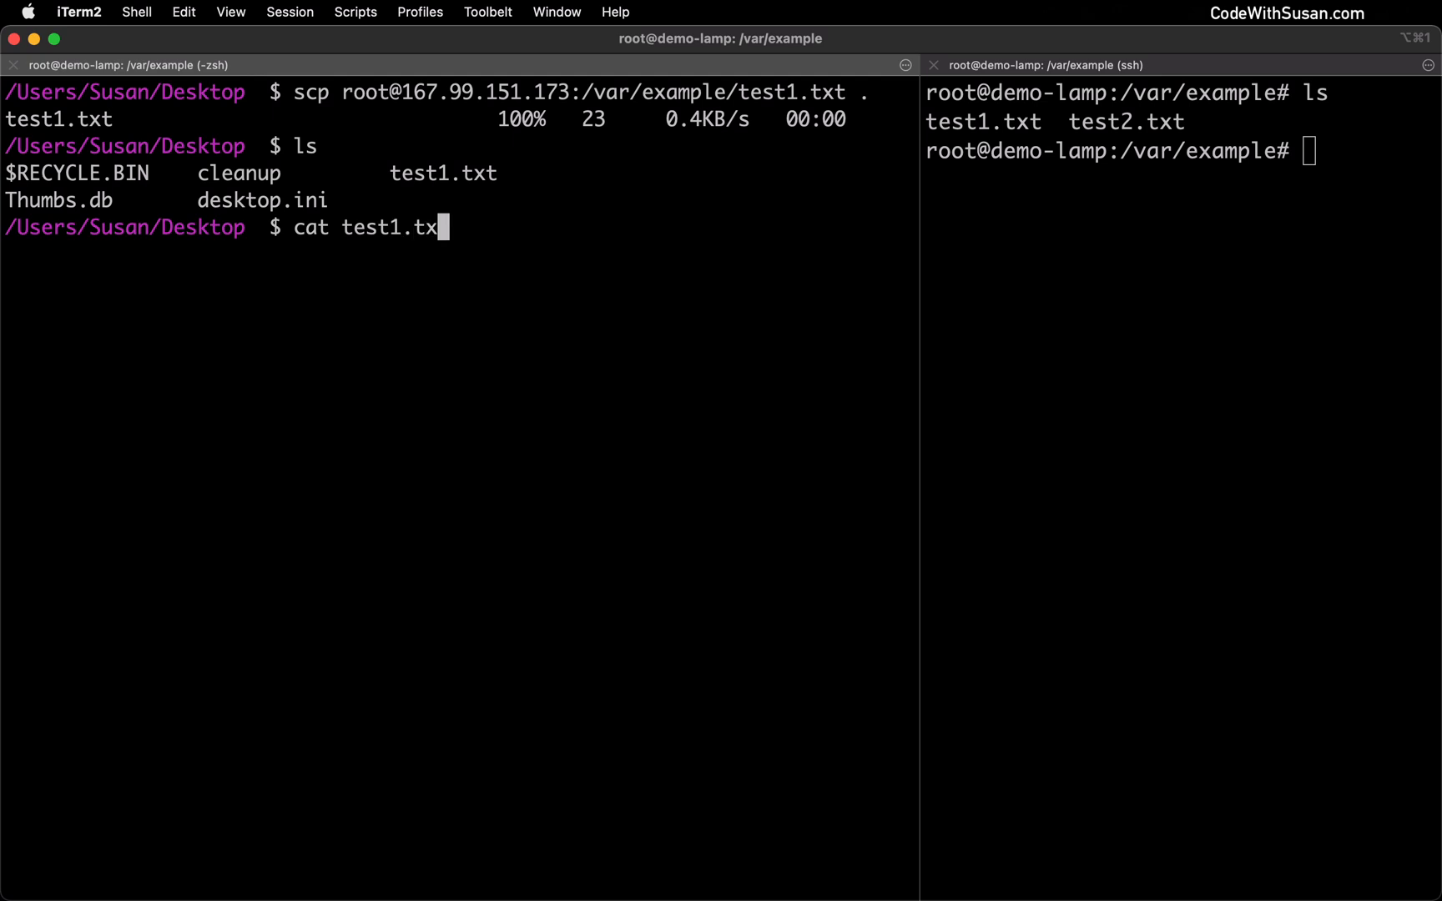
key("Return")
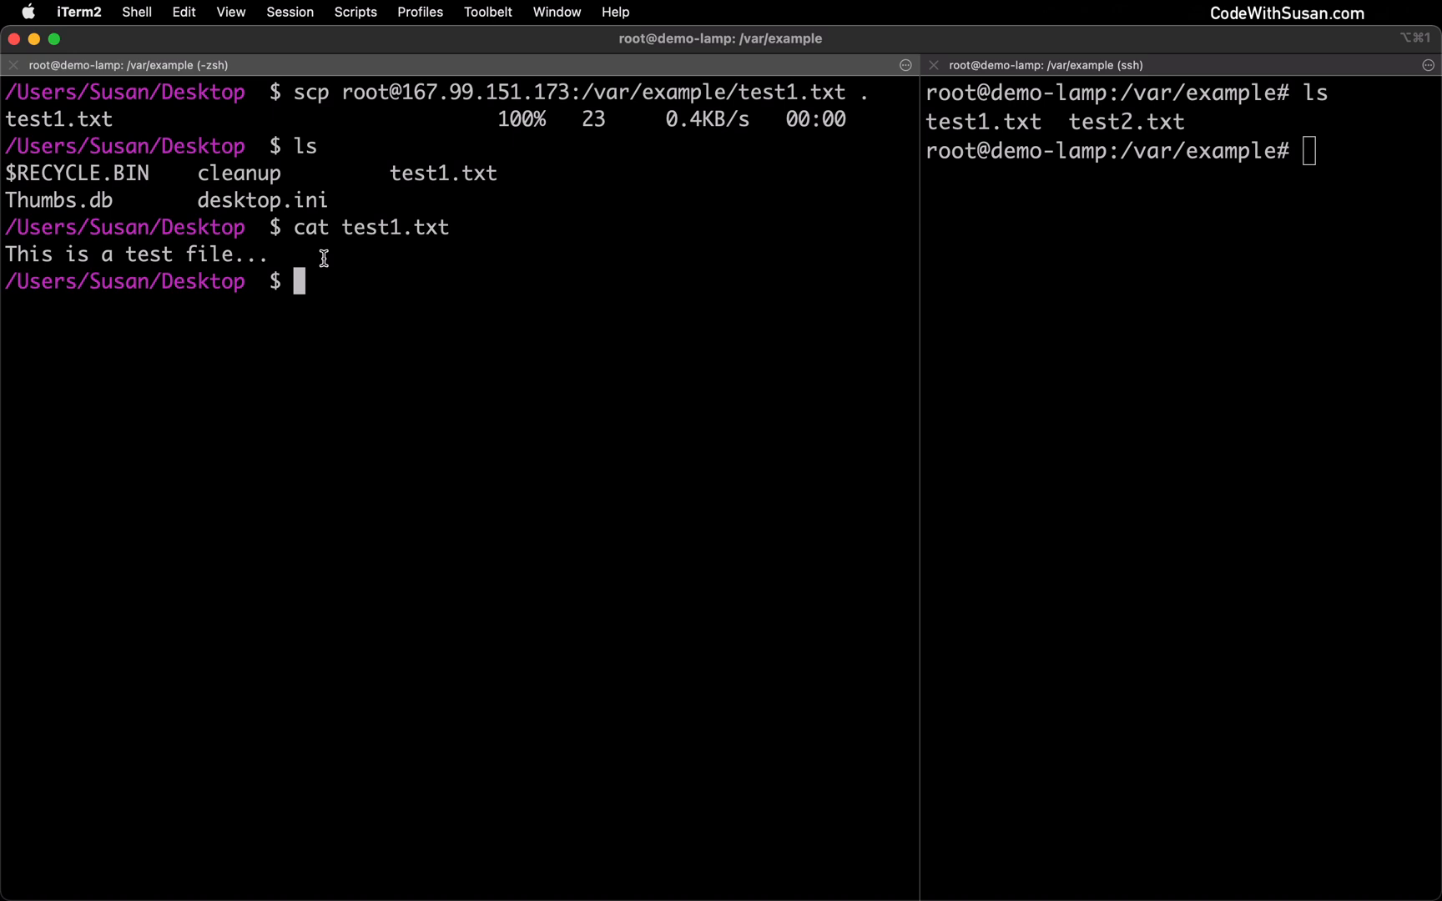
type("scp")
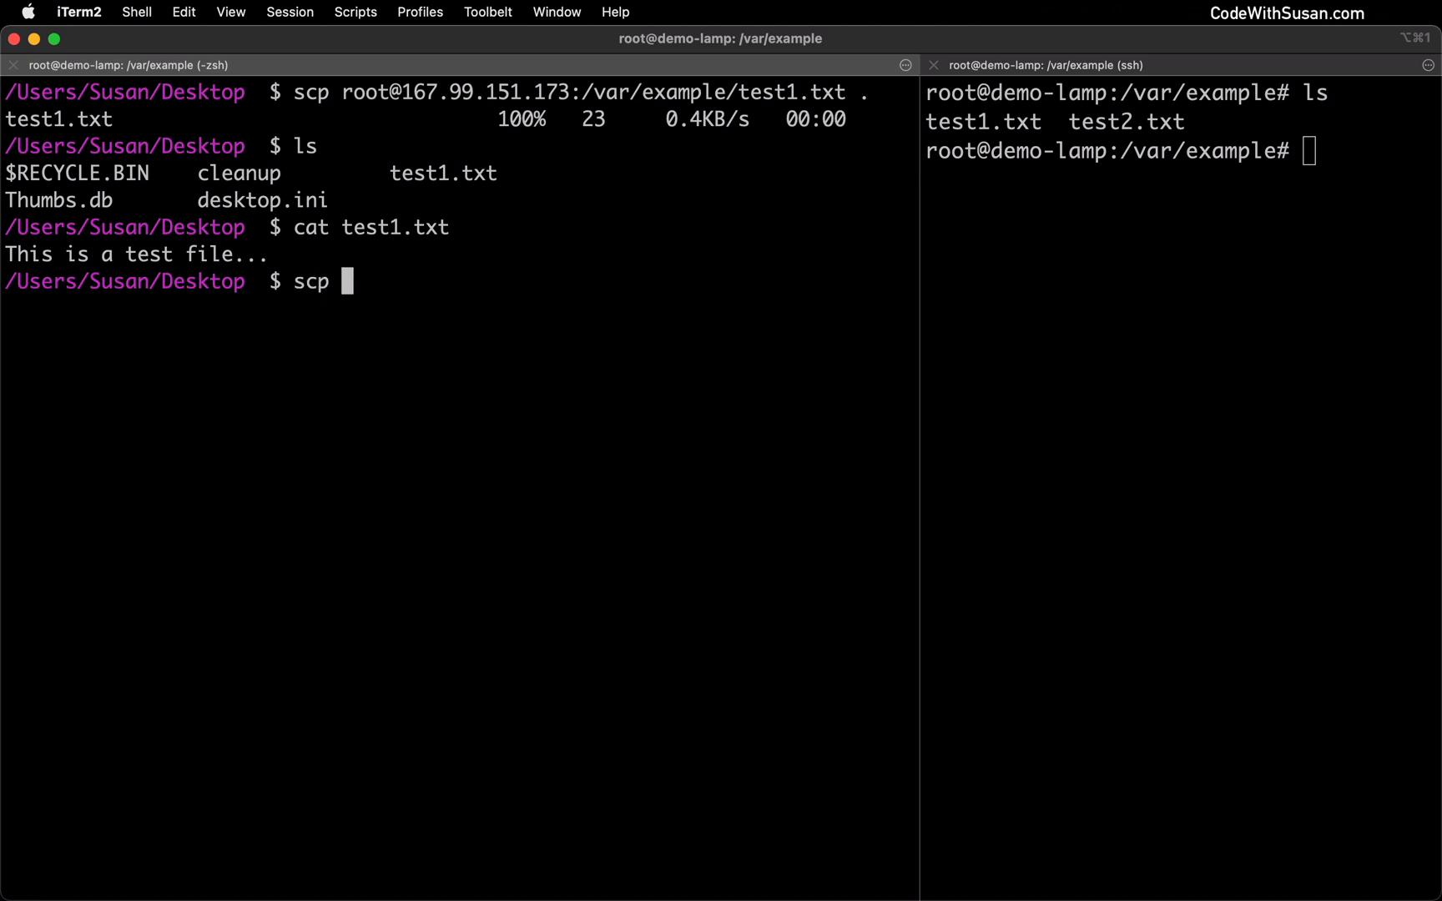
type("-r")
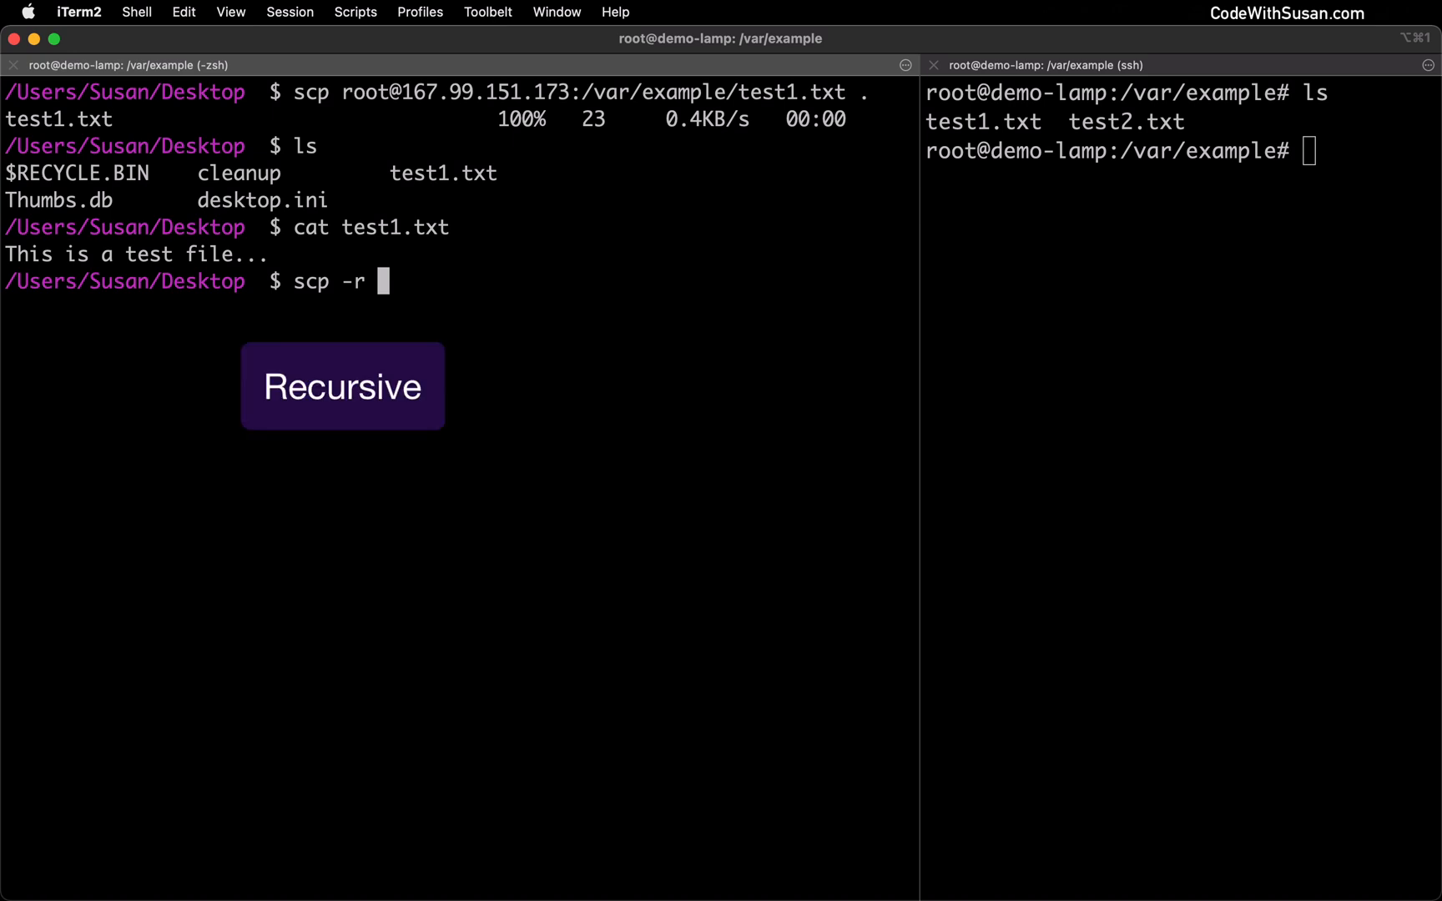
mouse_move(433, 294)
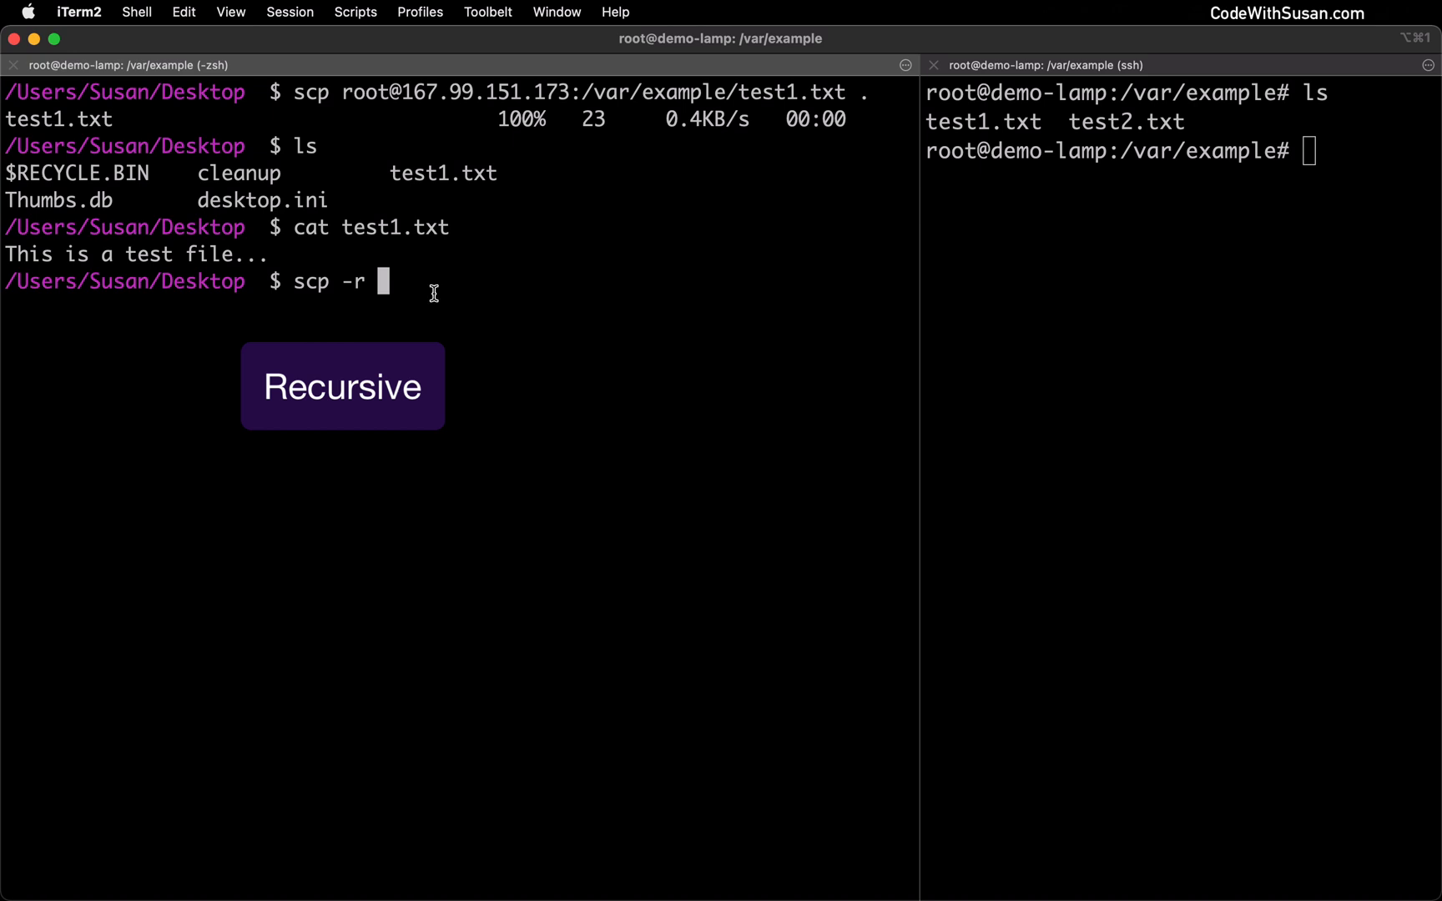
type("root@")
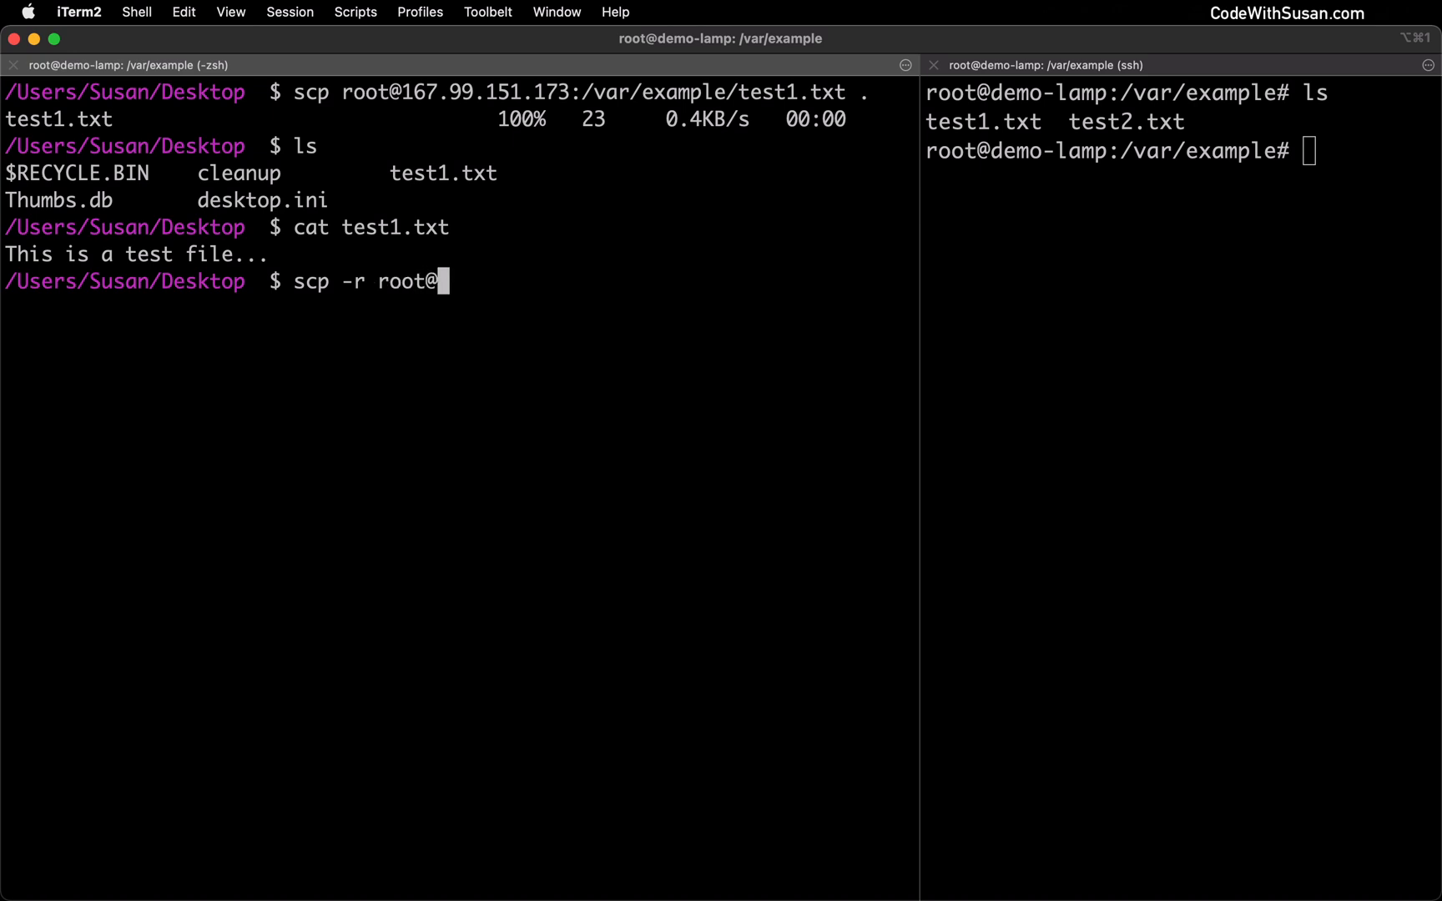
type("167.99.151.173")
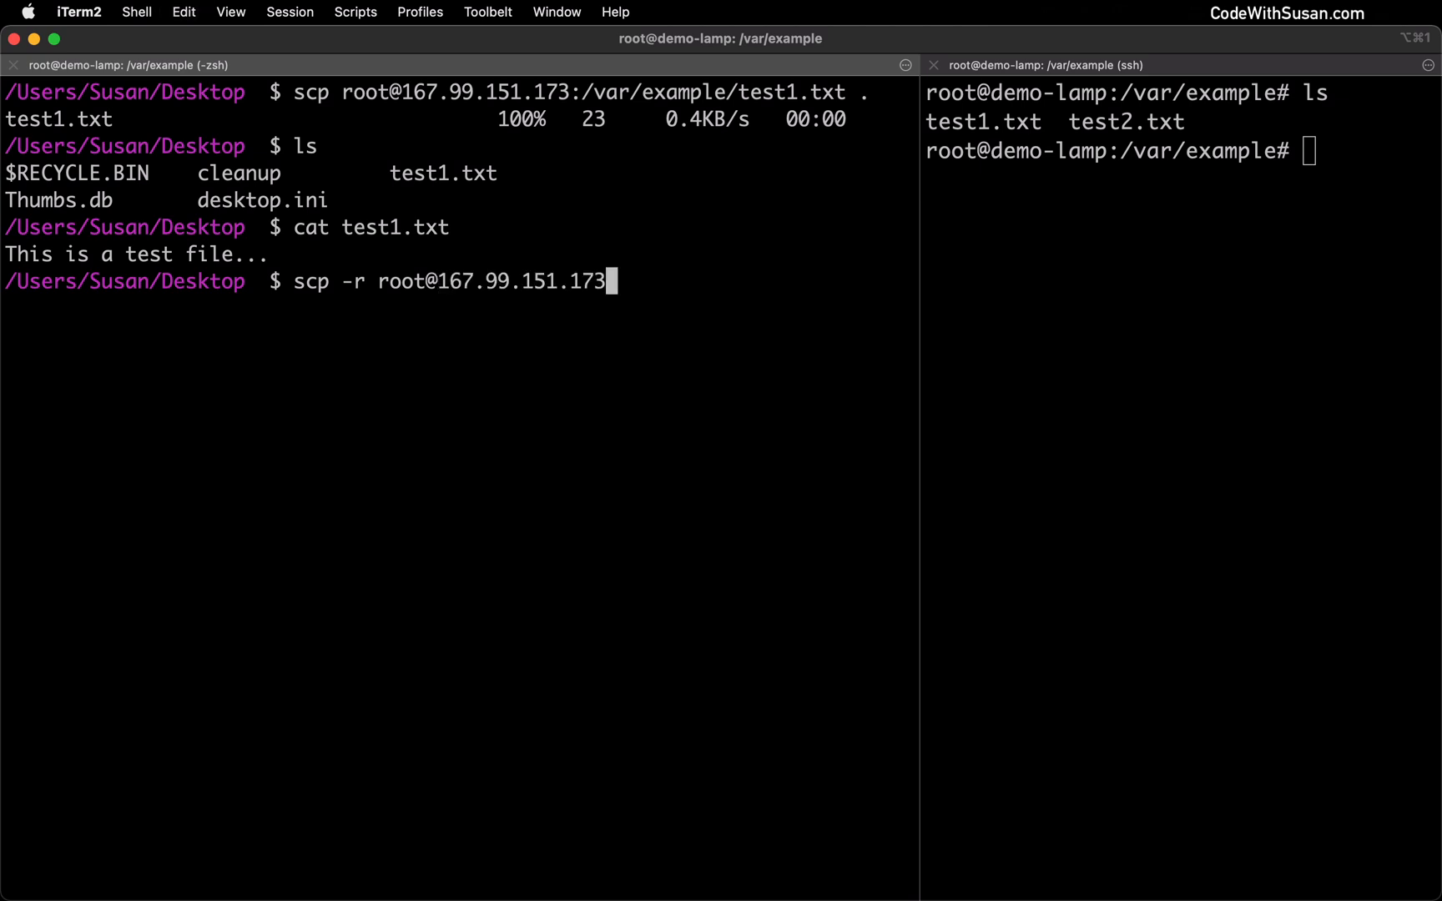
type(":")
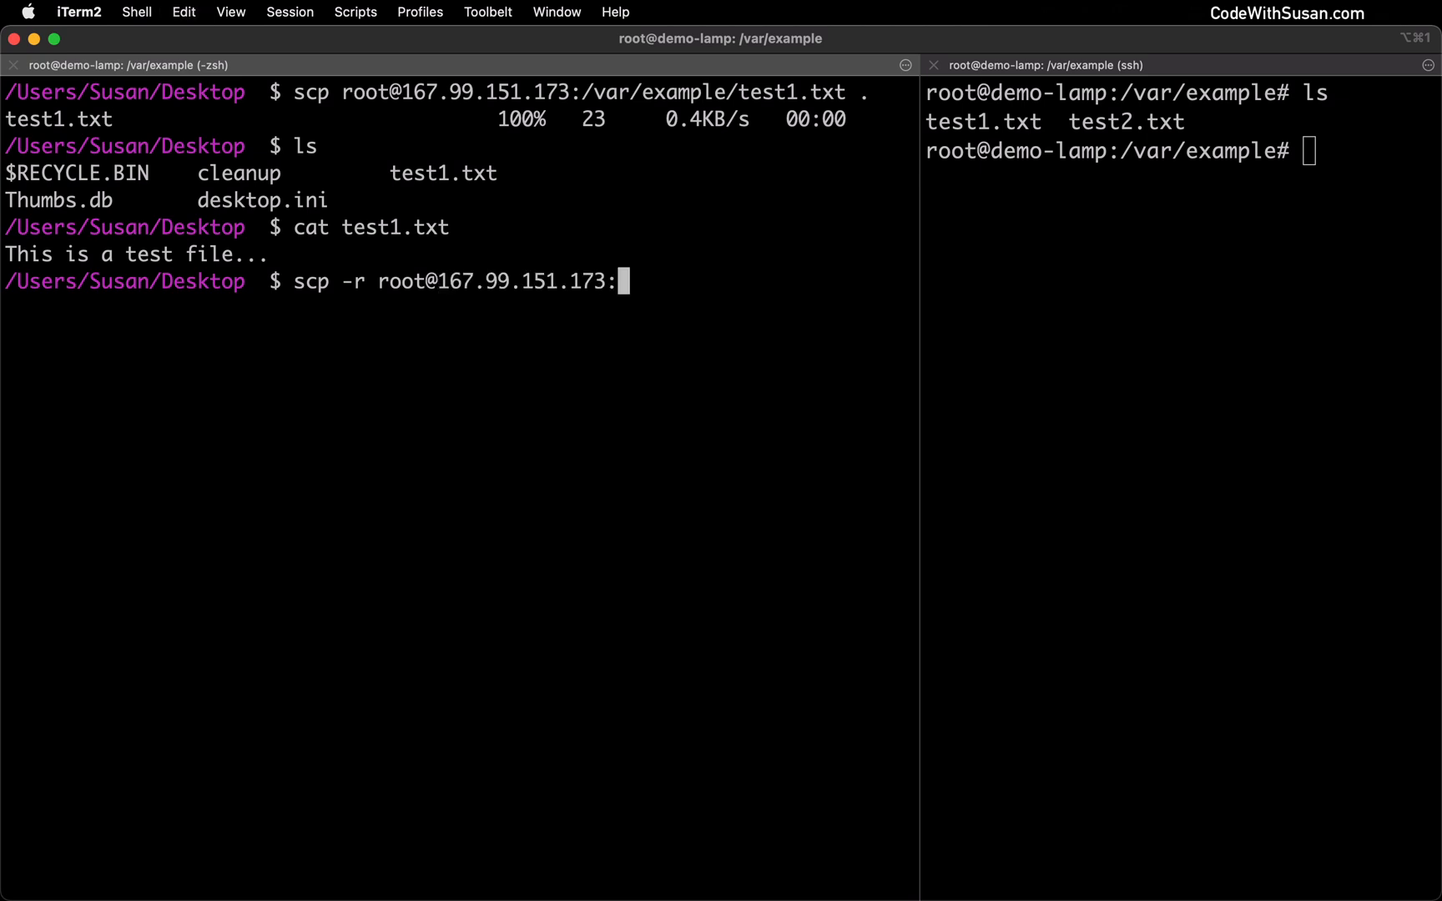
type("/var/ex")
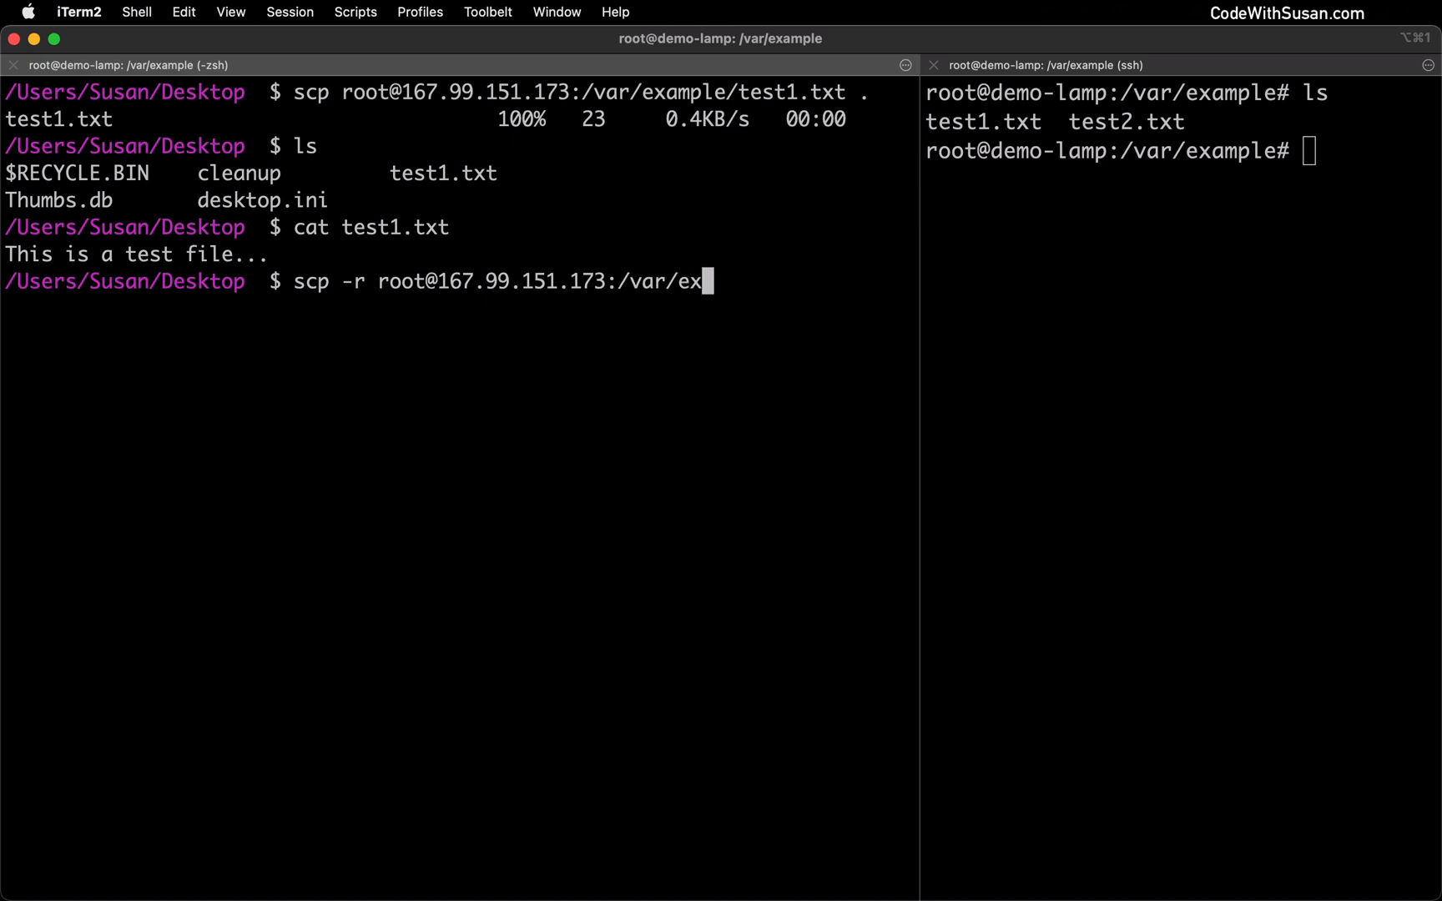
type("ample")
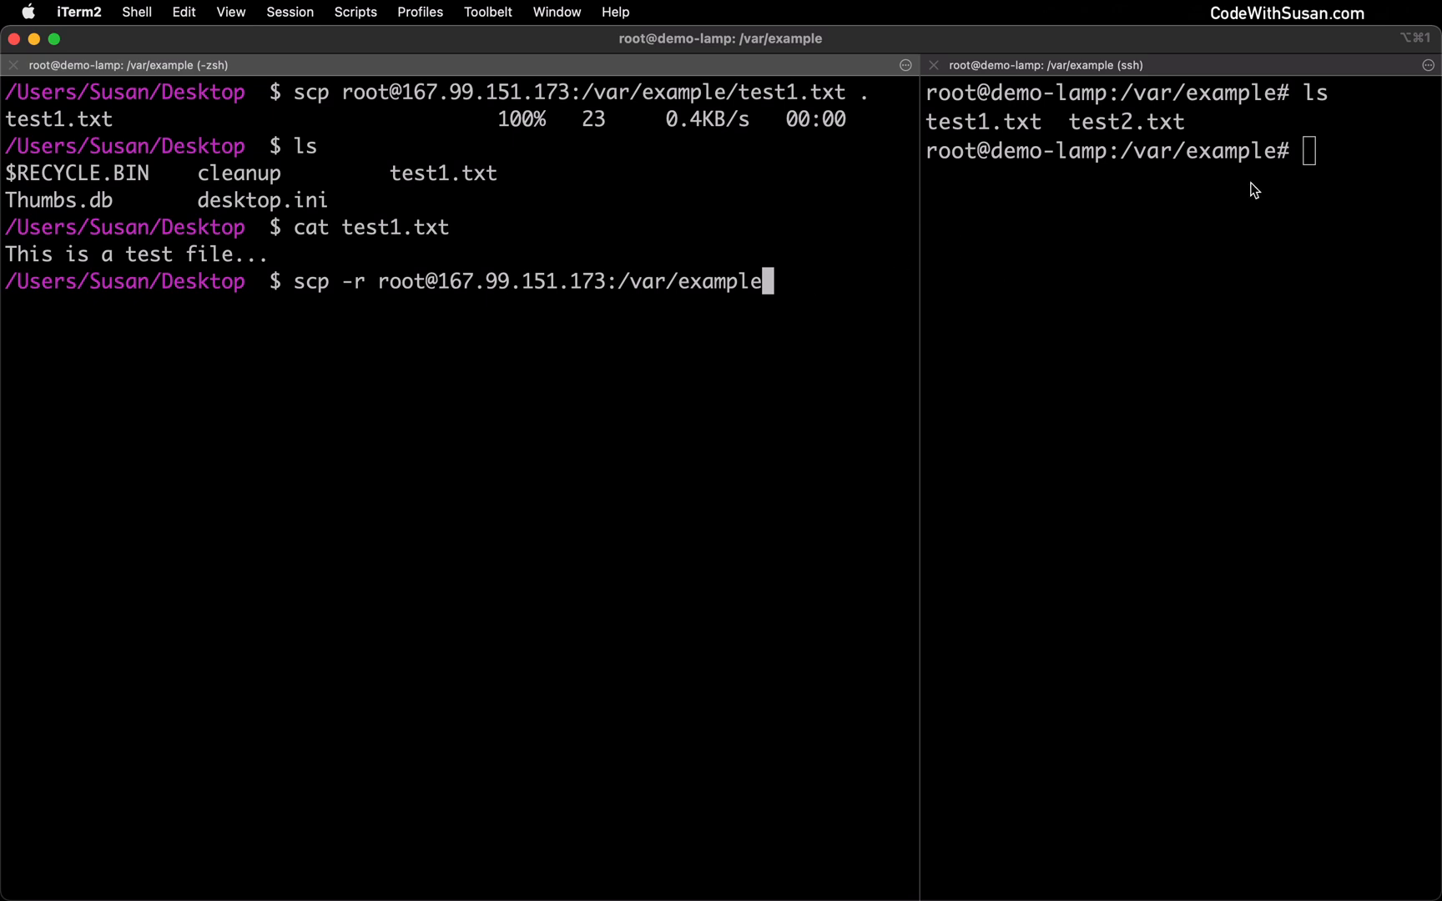
mouse_move(935, 259)
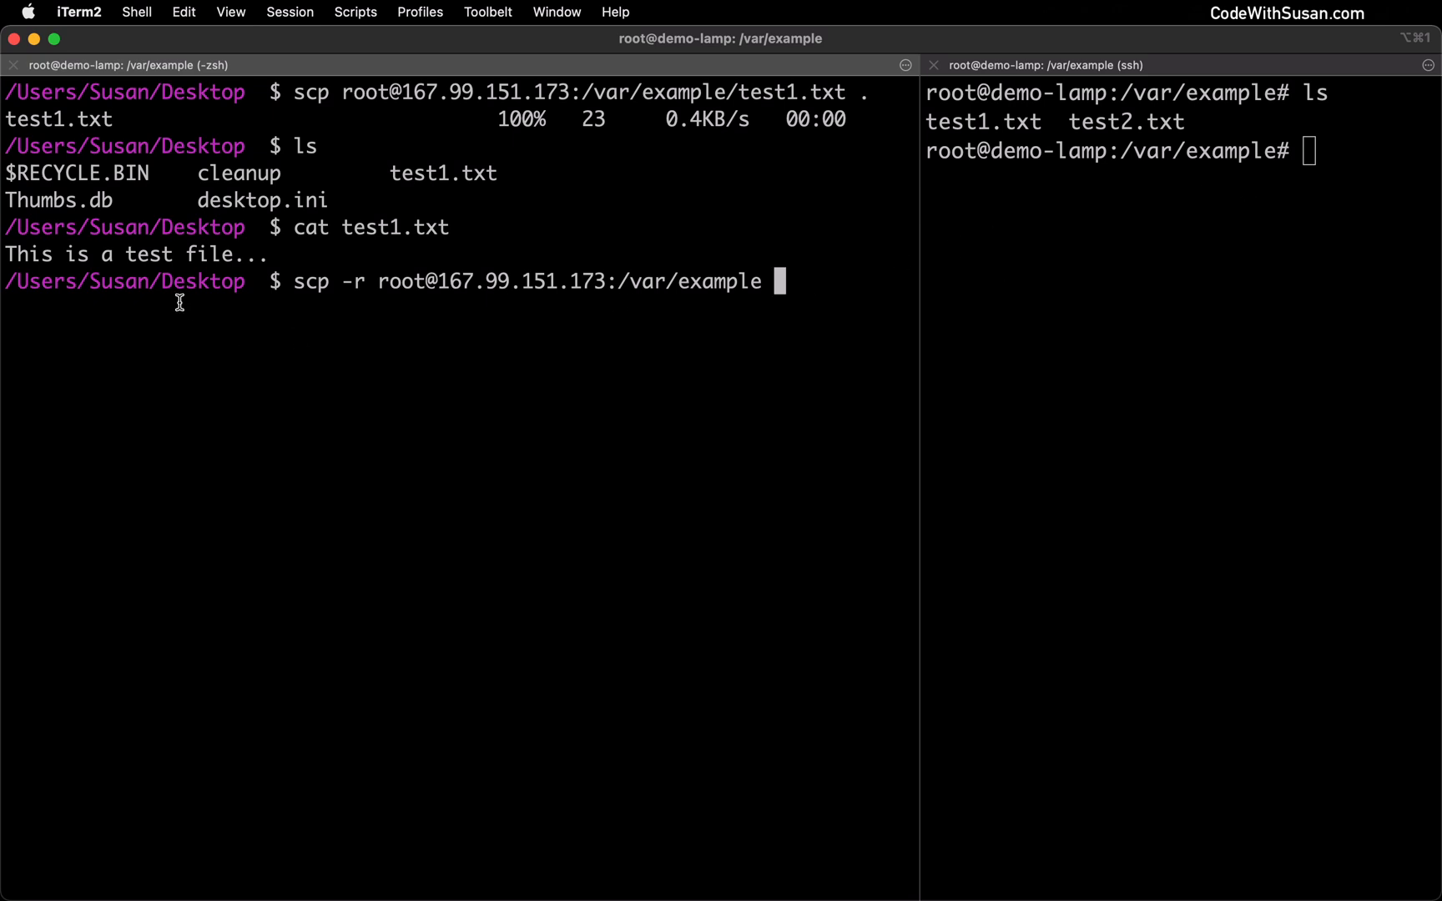
mouse_move(481, 384)
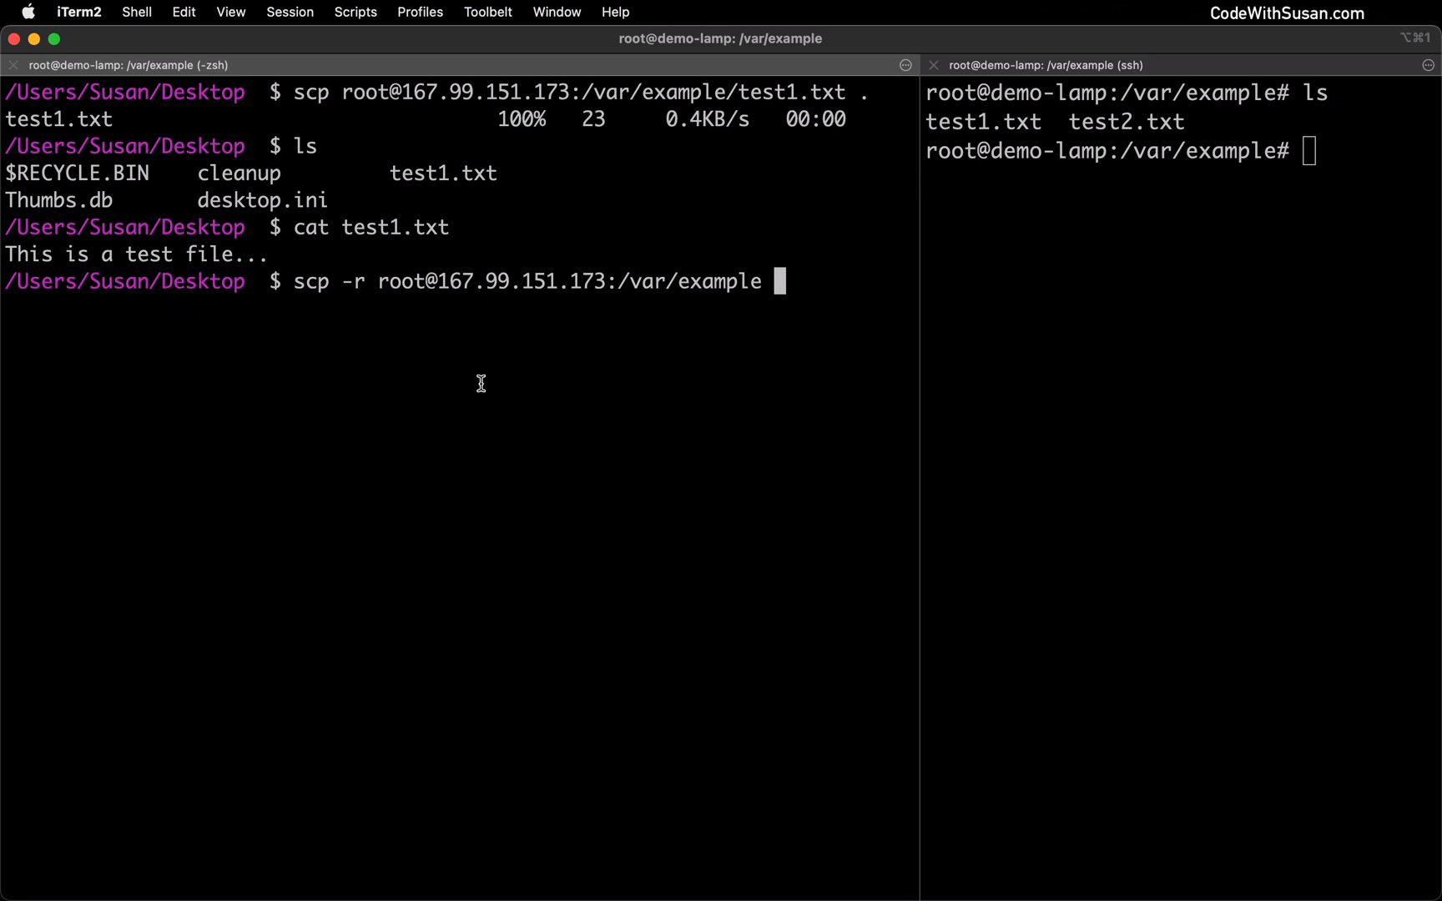
type("~")
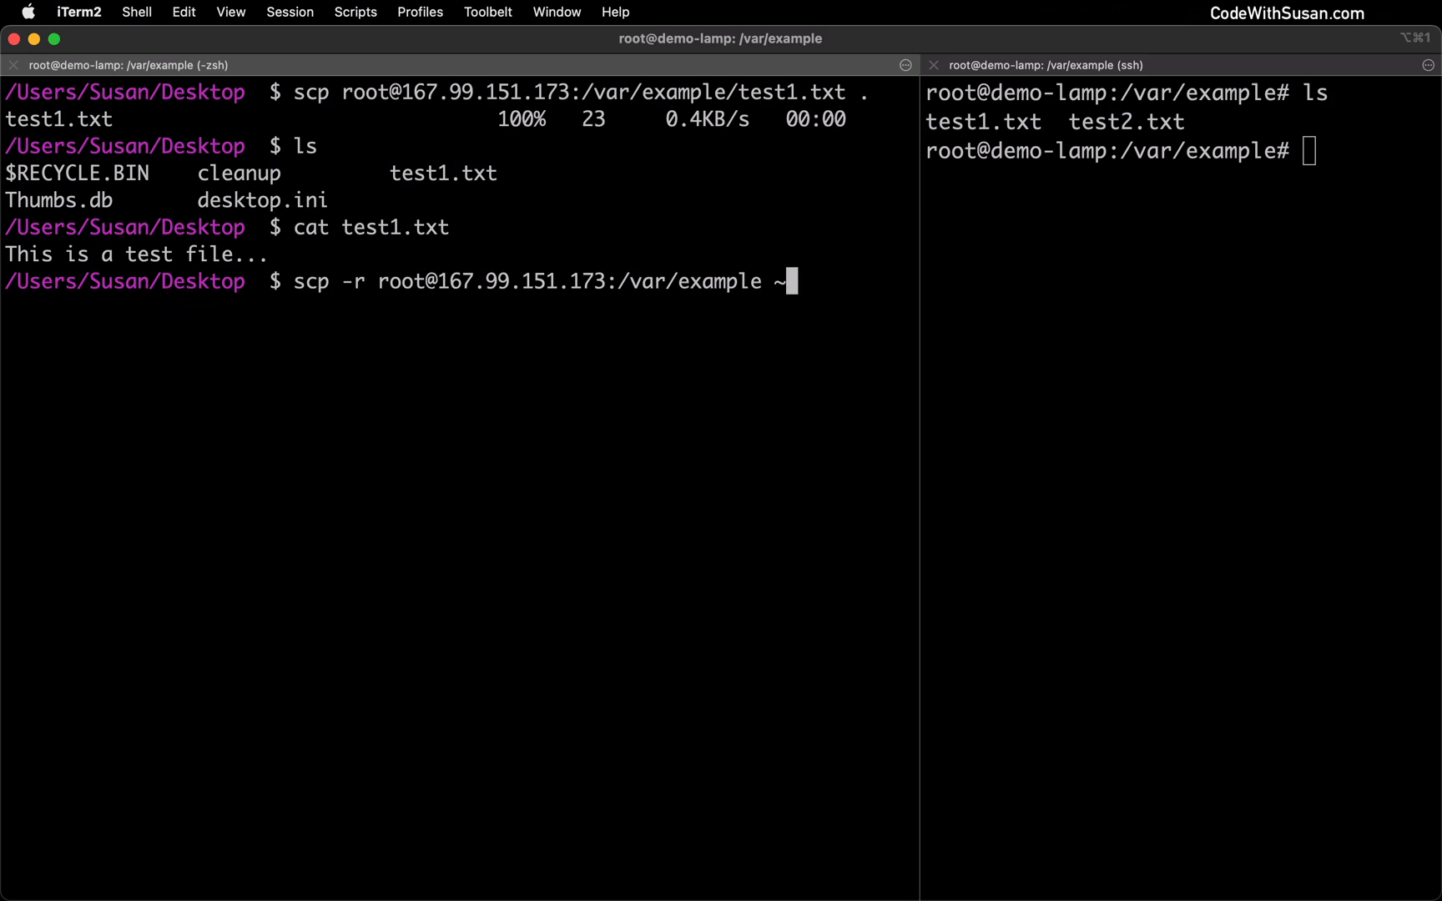
type("/Files")
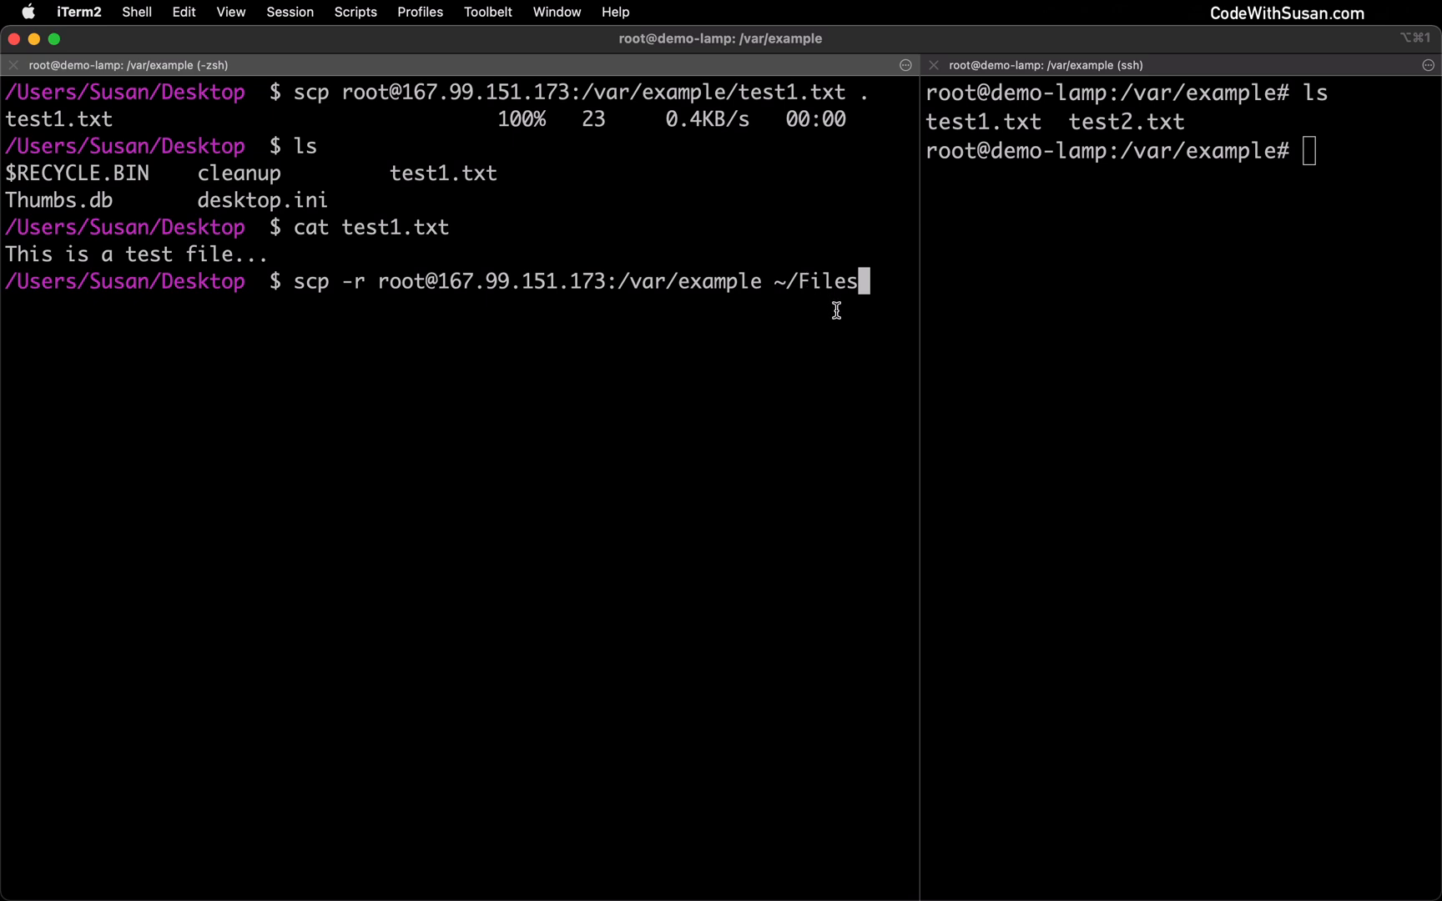
mouse_move(786, 303)
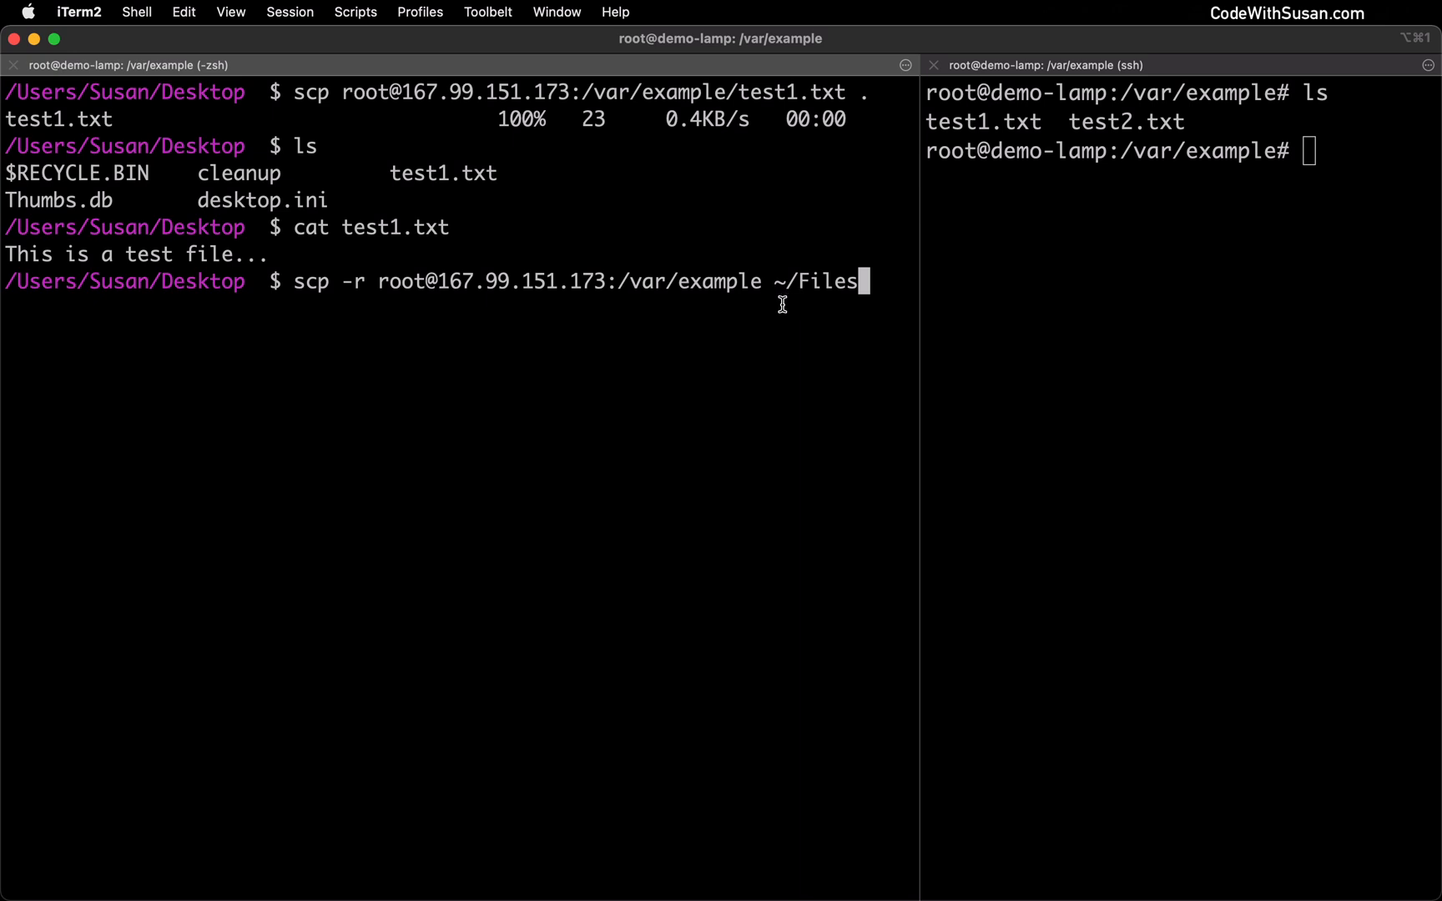
mouse_move(876, 294)
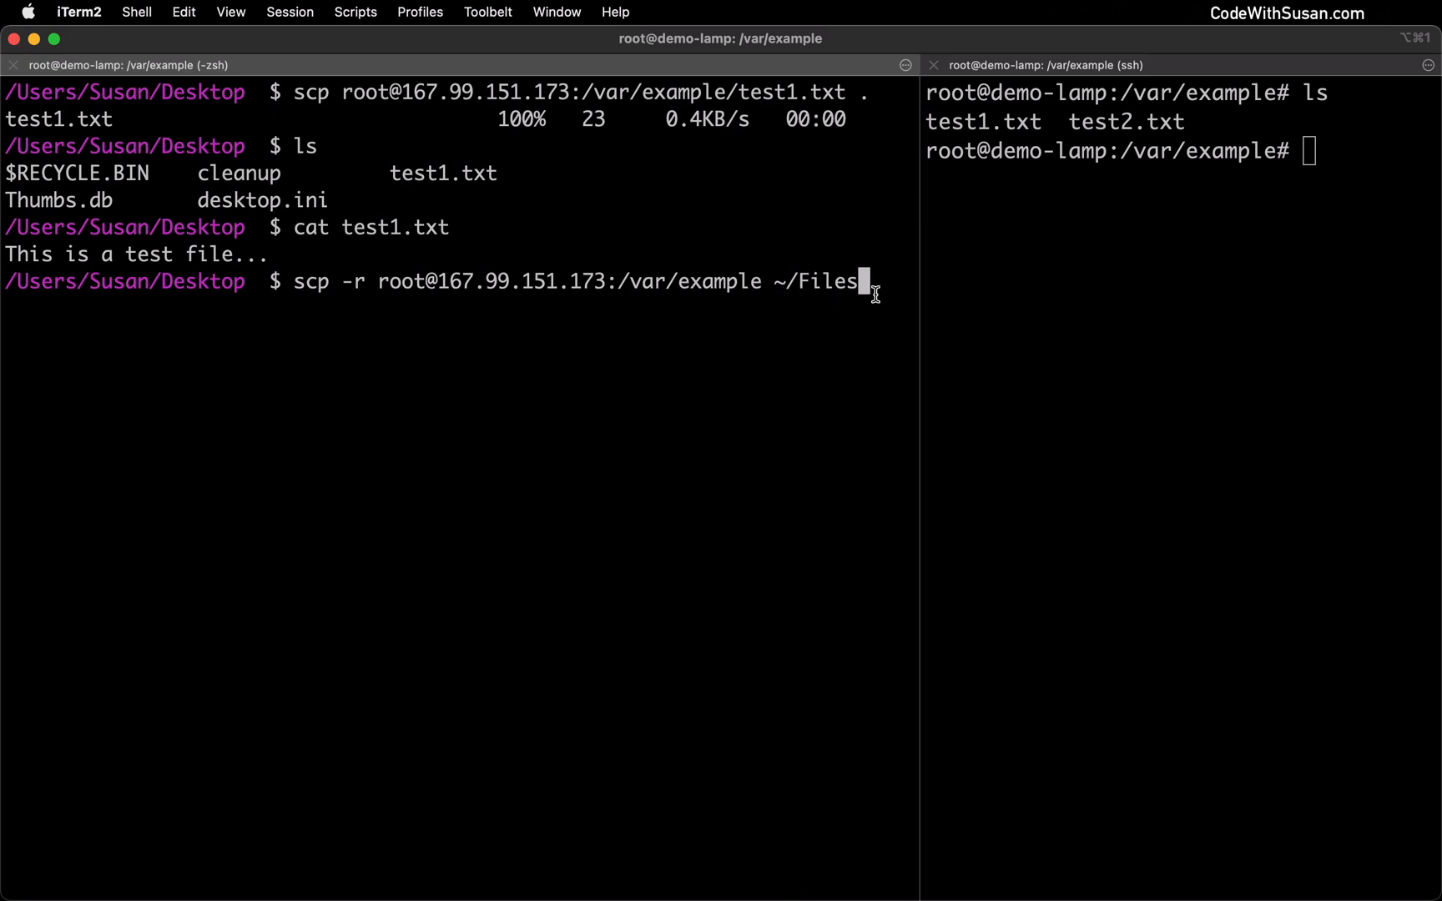
Run the recursive copy, then enter ~/Files and example to list test1.txt and test2.txt.
key("Return")
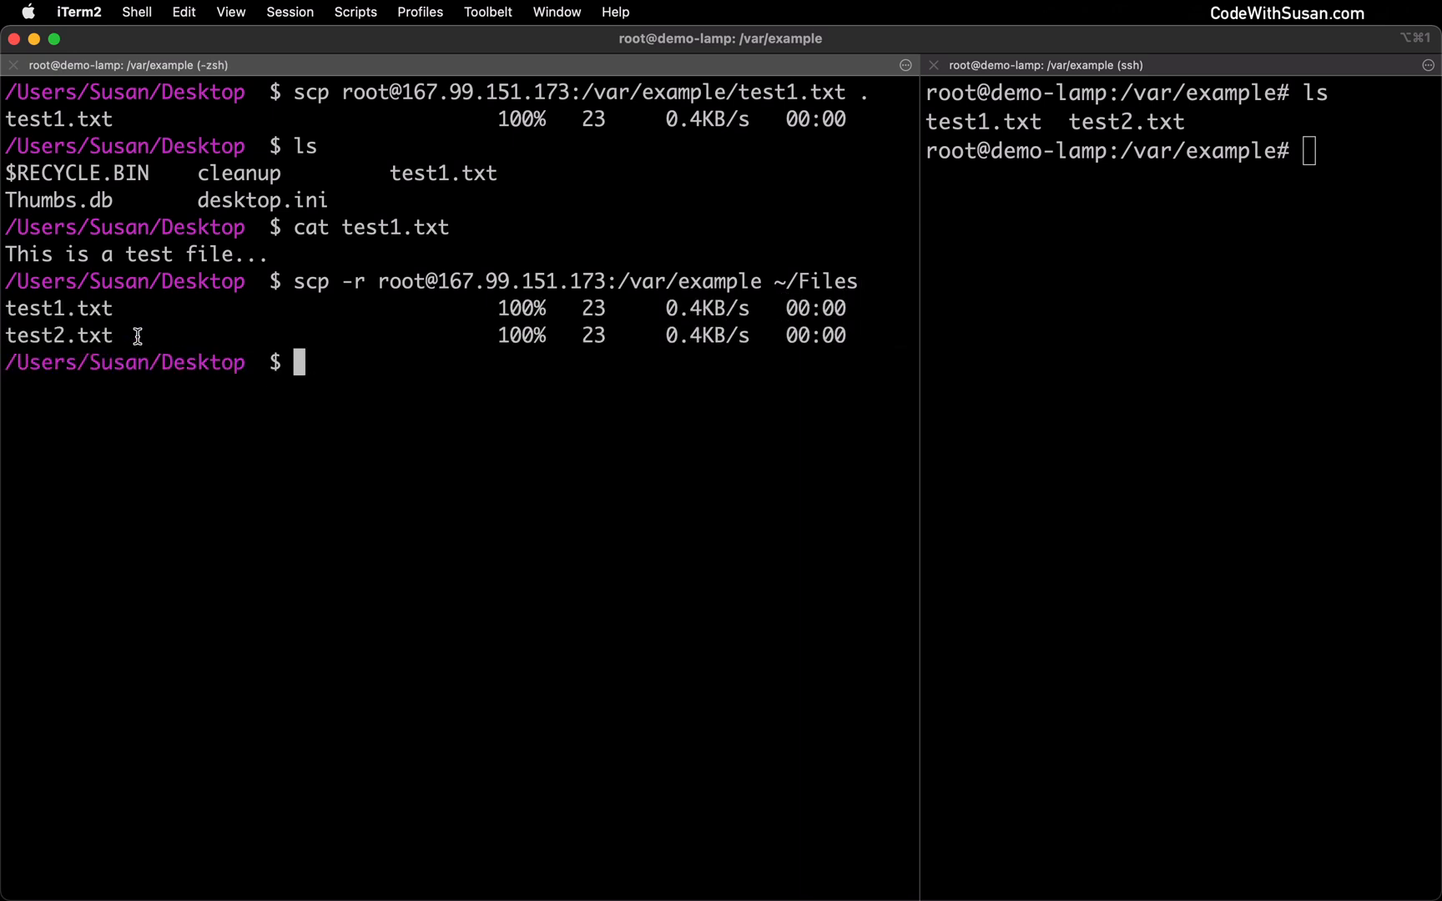
type("cd")
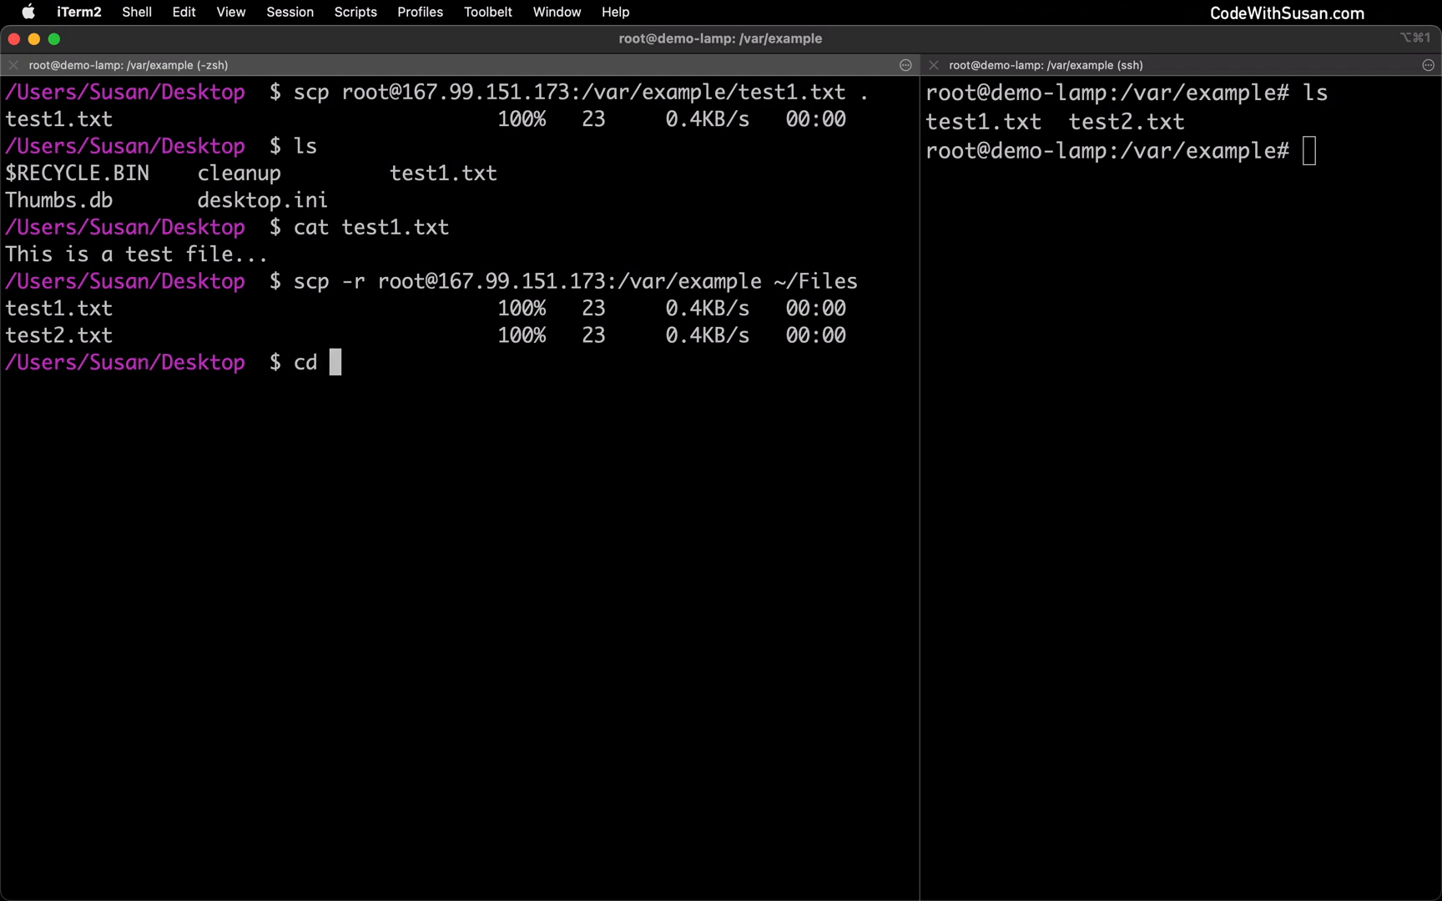
type("~/Files")
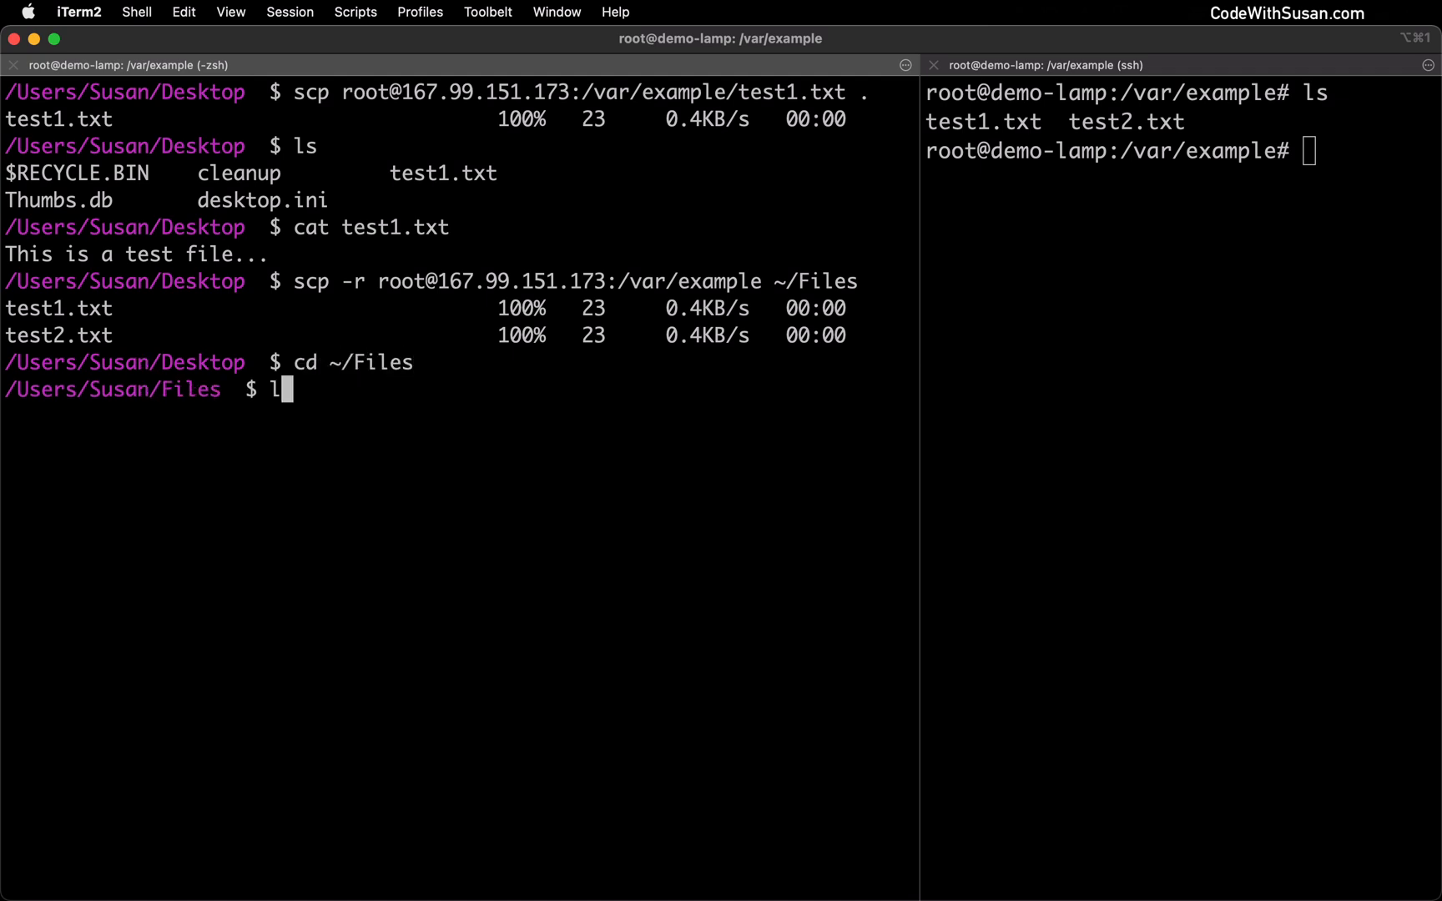
key("Return")
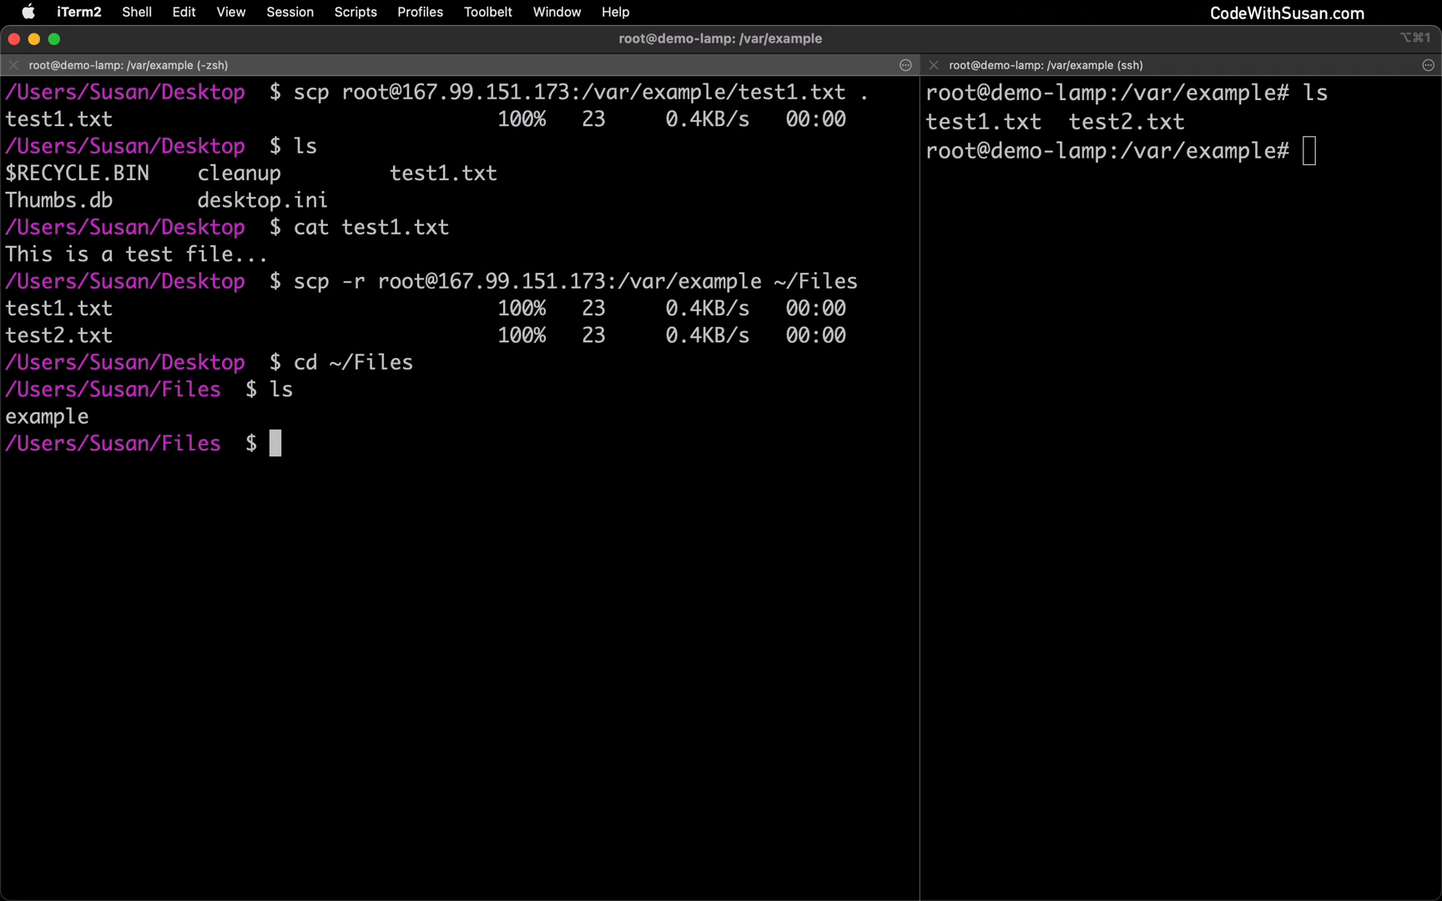
type("cd ex")
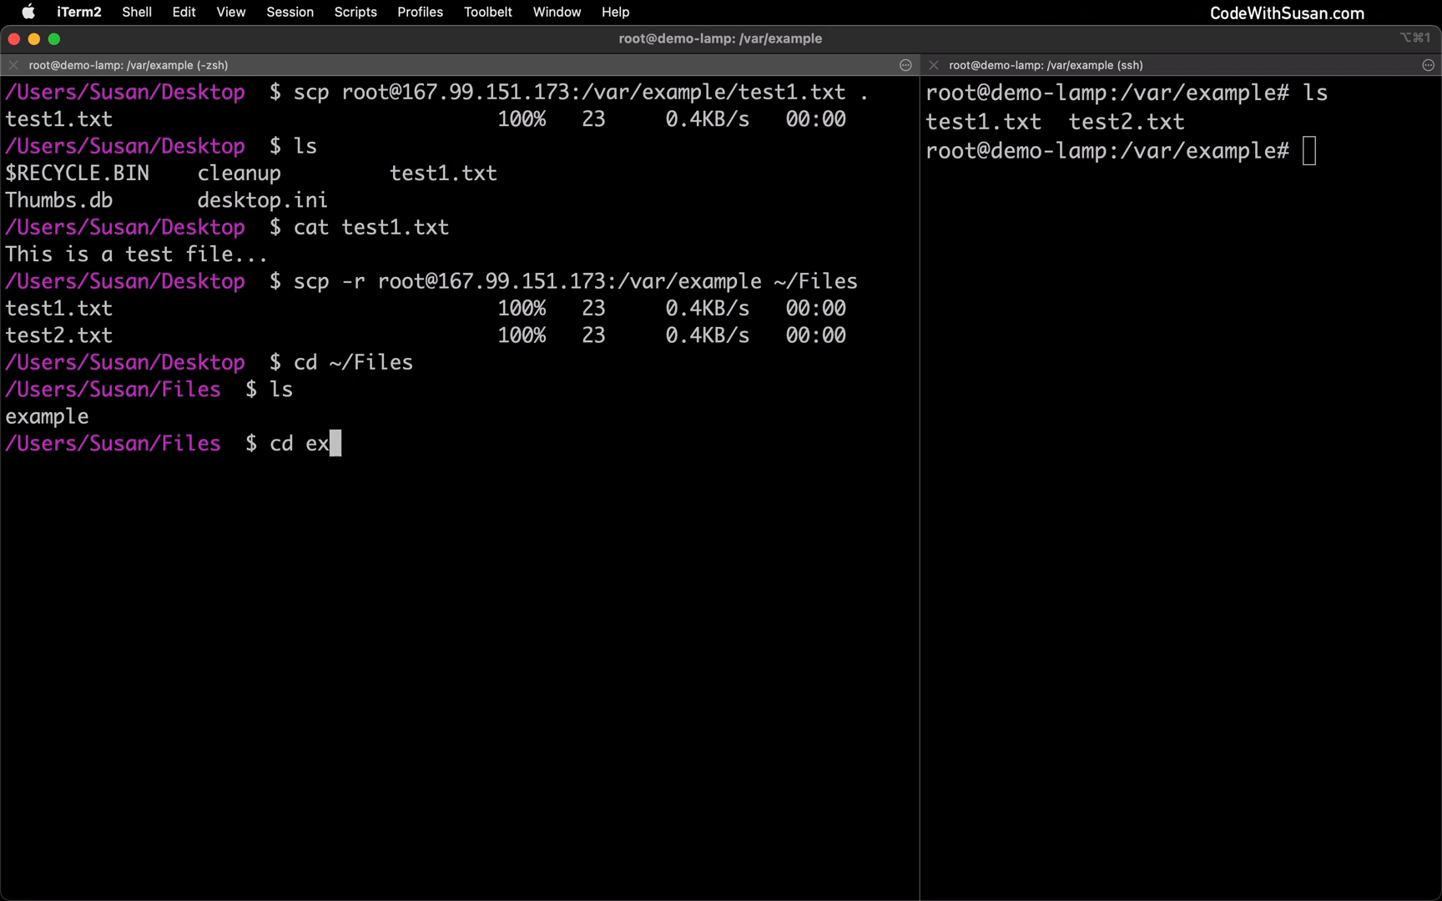
key("Return")
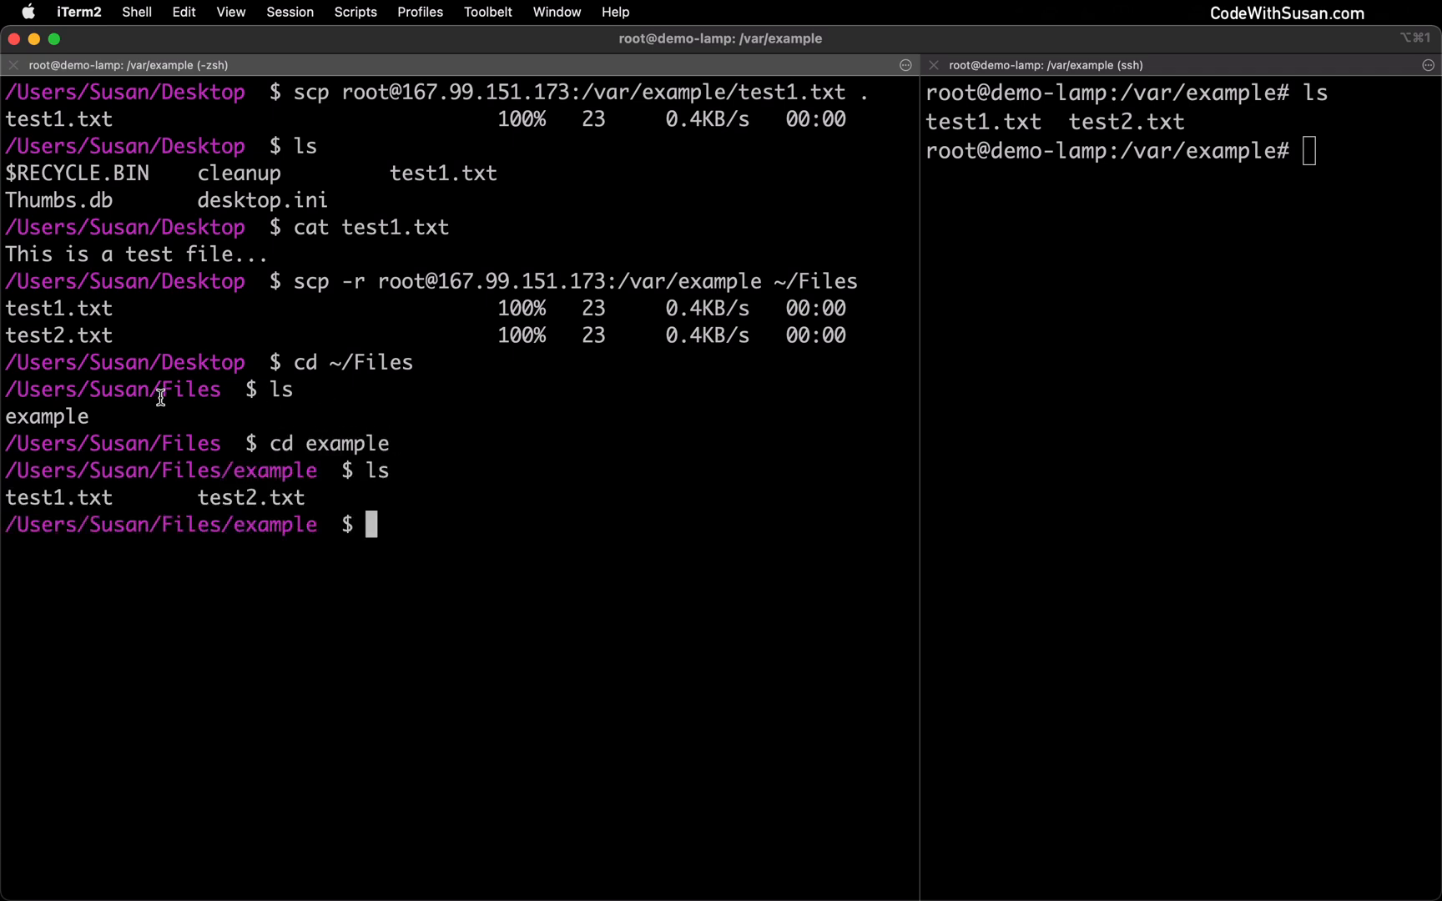
mouse_move(199, 531)
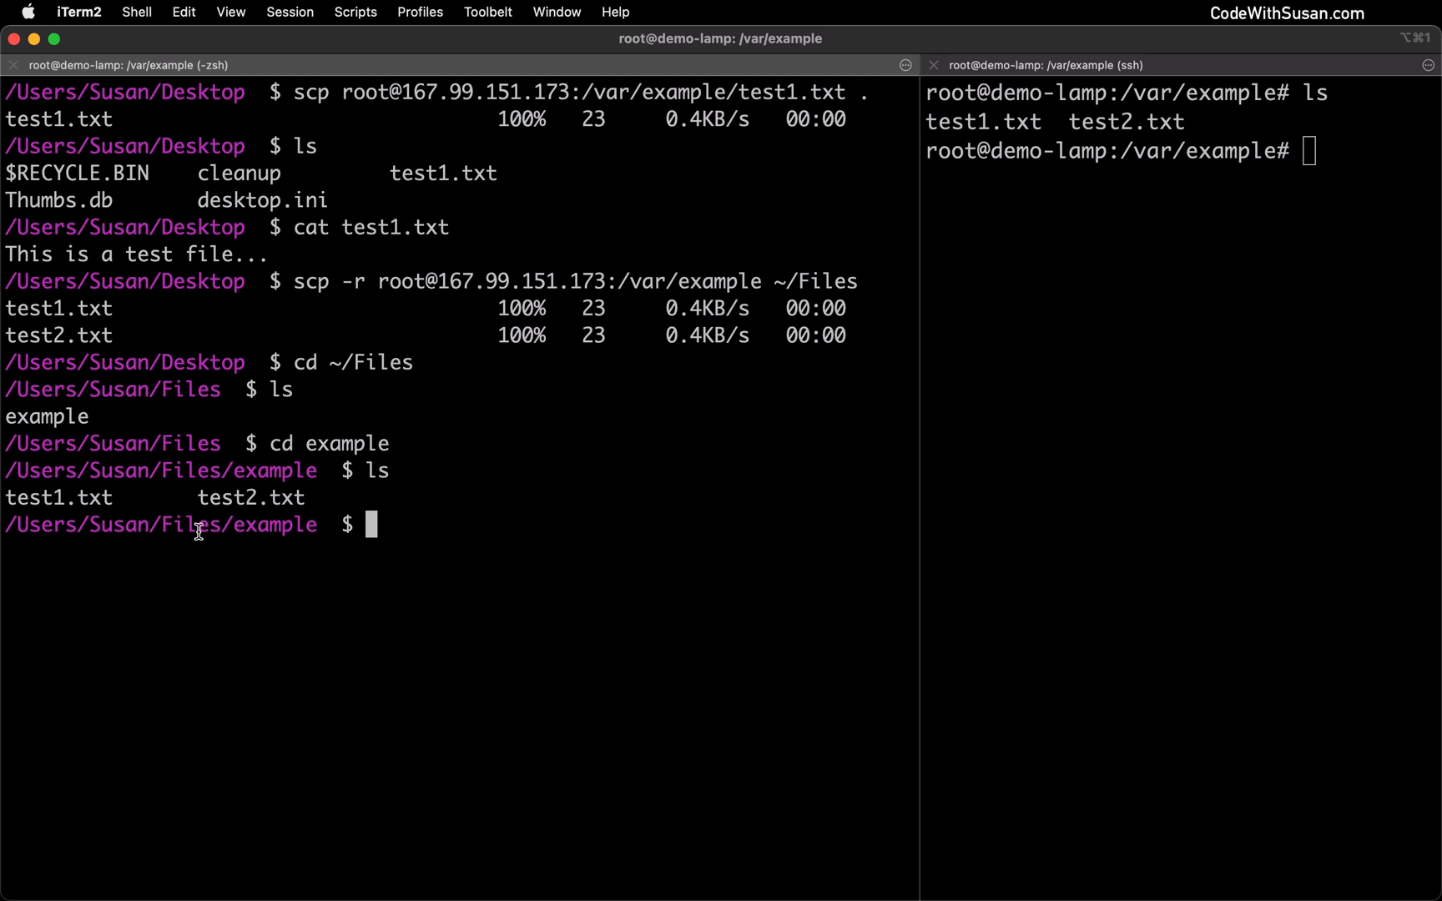